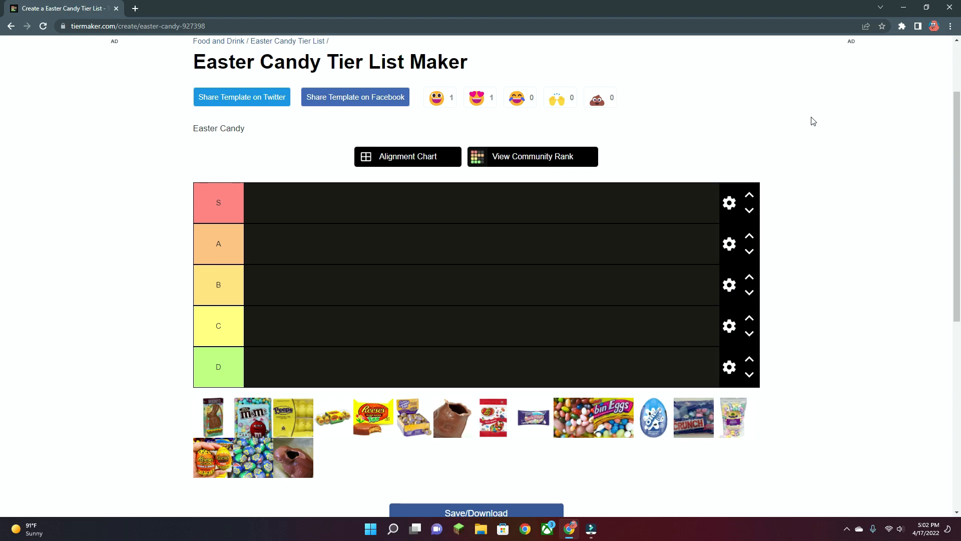
- Rank the chocolate bunny in tier A and the M&M's in tier B
scroll(down, 3)
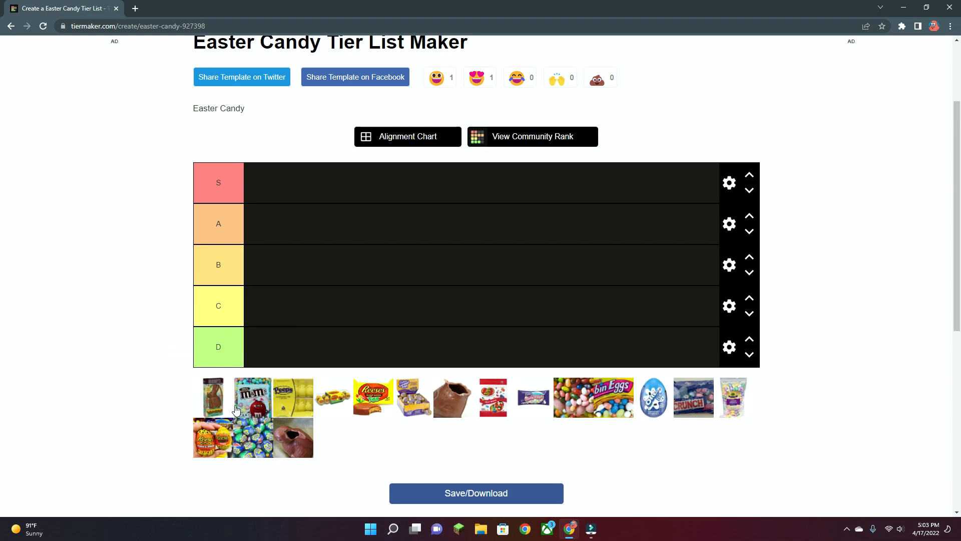
mouse_move(188, 411)
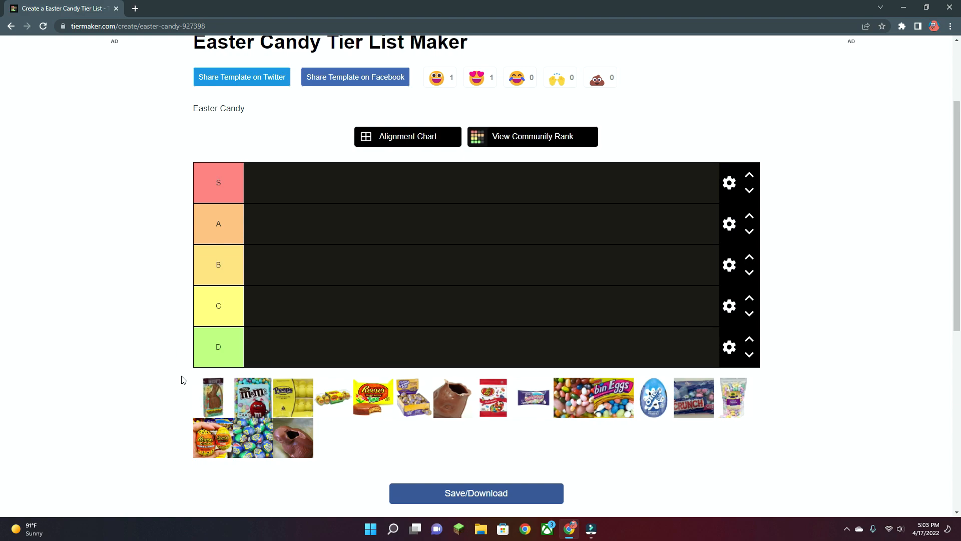
drag(212, 397, 176, 247)
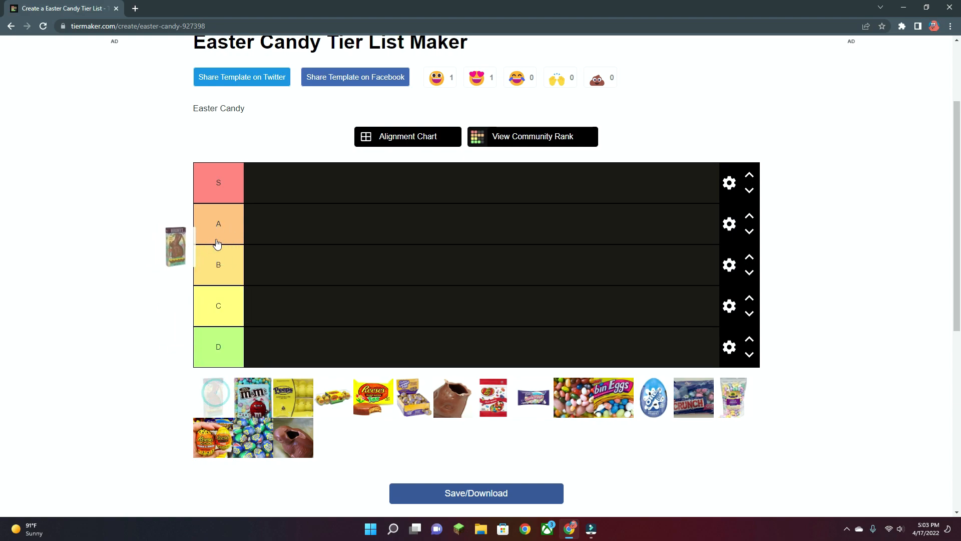
drag(174, 248, 263, 223)
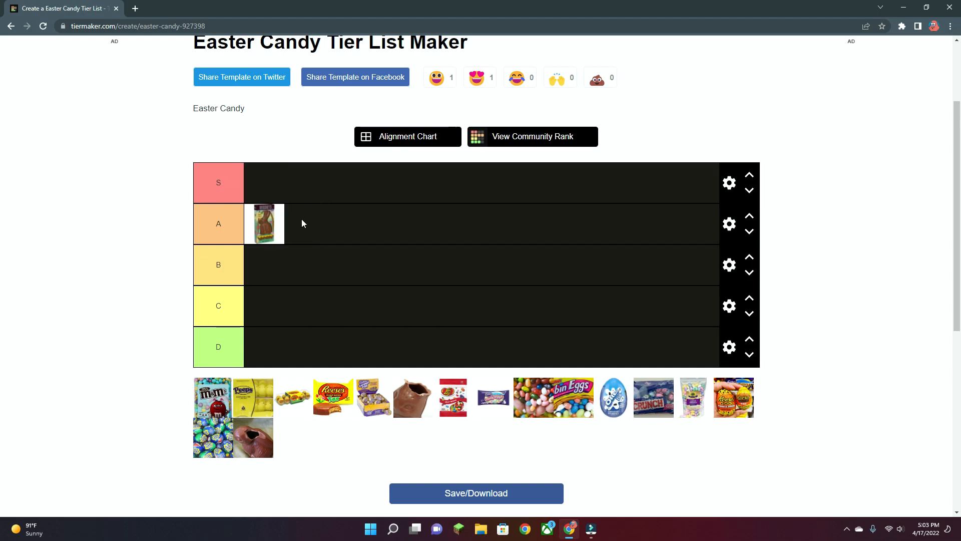
mouse_move(274, 277)
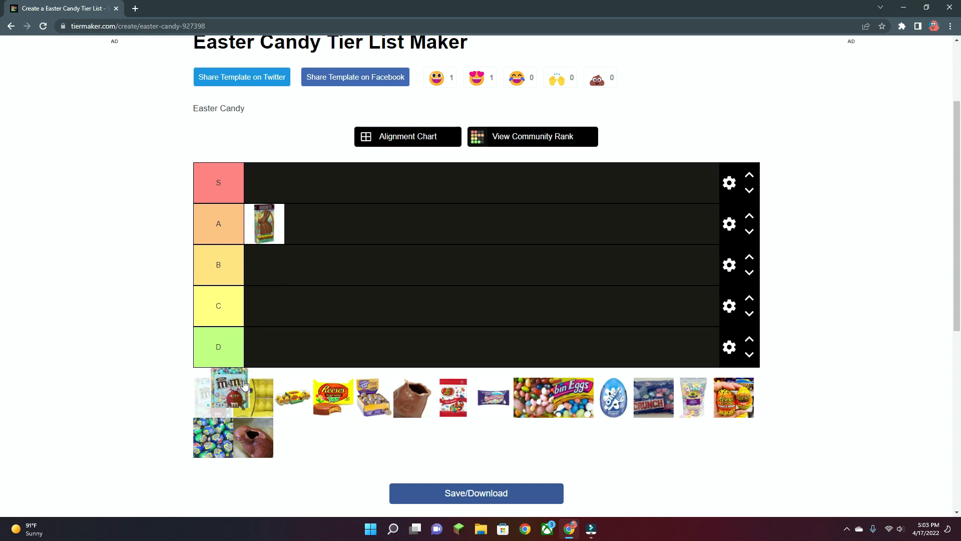
drag(233, 393, 263, 305)
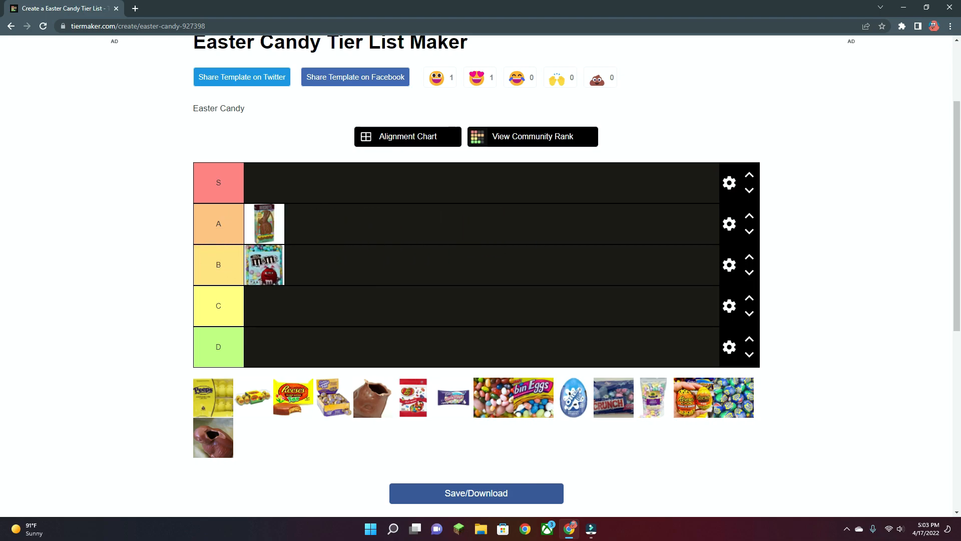
mouse_move(162, 219)
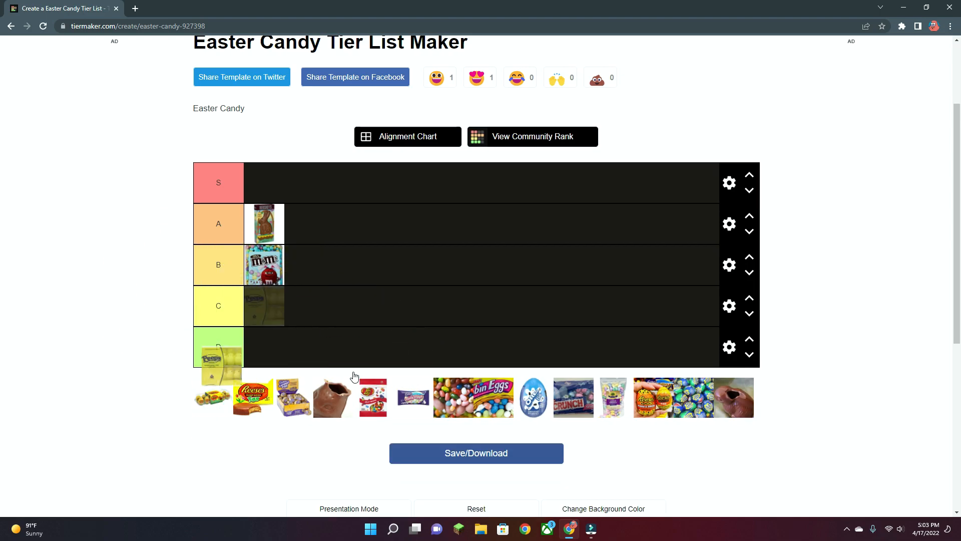
- Rank the Peeps in A beside the bunny, the yellow candy in C and the Reese's egg in S
drag(219, 348, 285, 306)
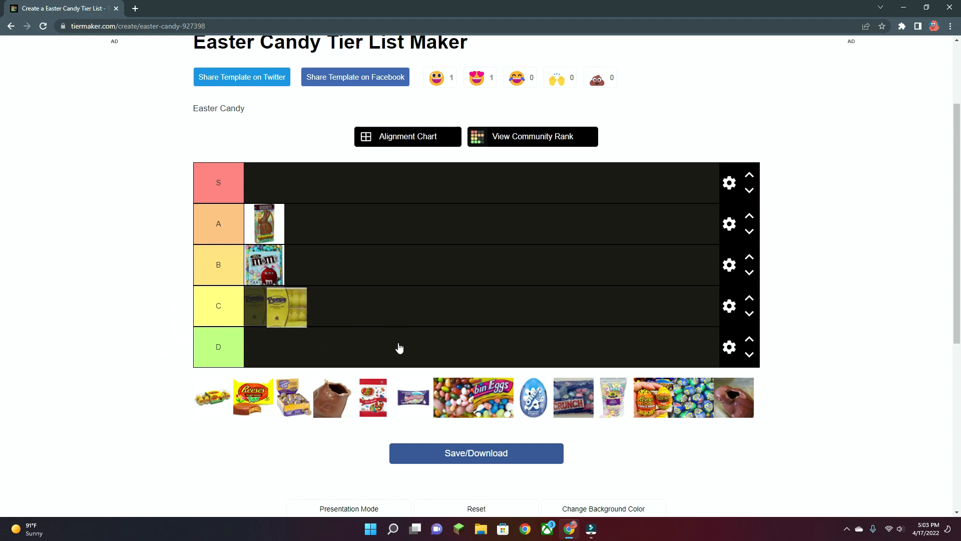
drag(285, 305, 300, 223)
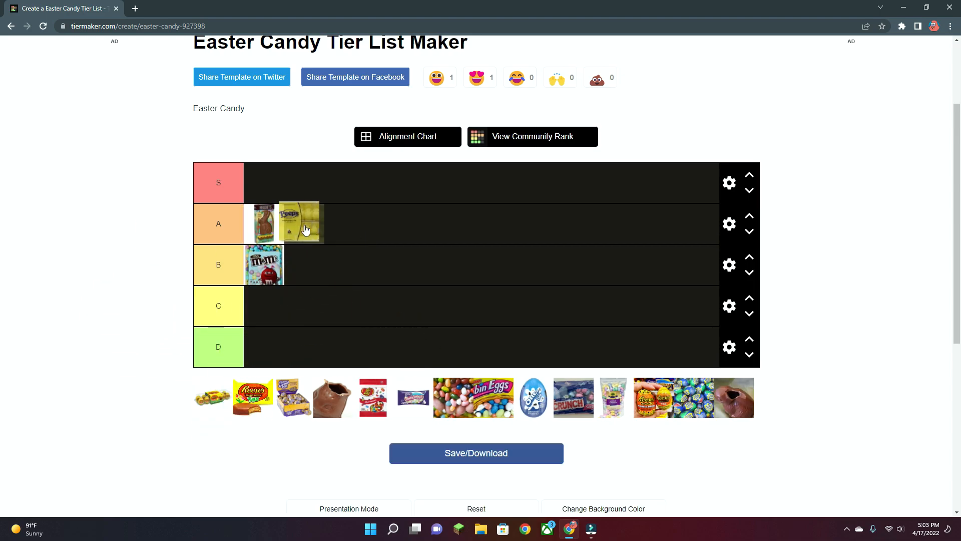
drag(301, 222, 313, 218)
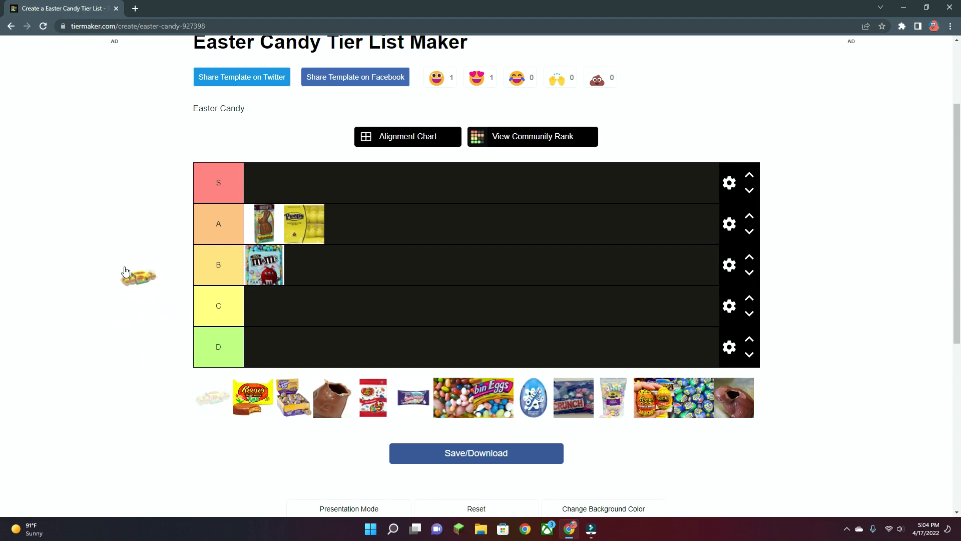
drag(138, 276, 263, 307)
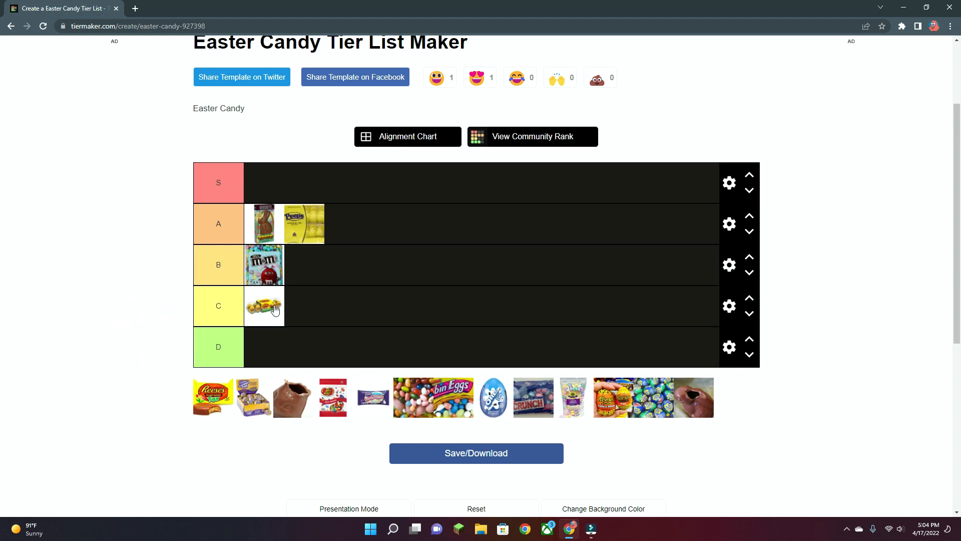
mouse_move(247, 306)
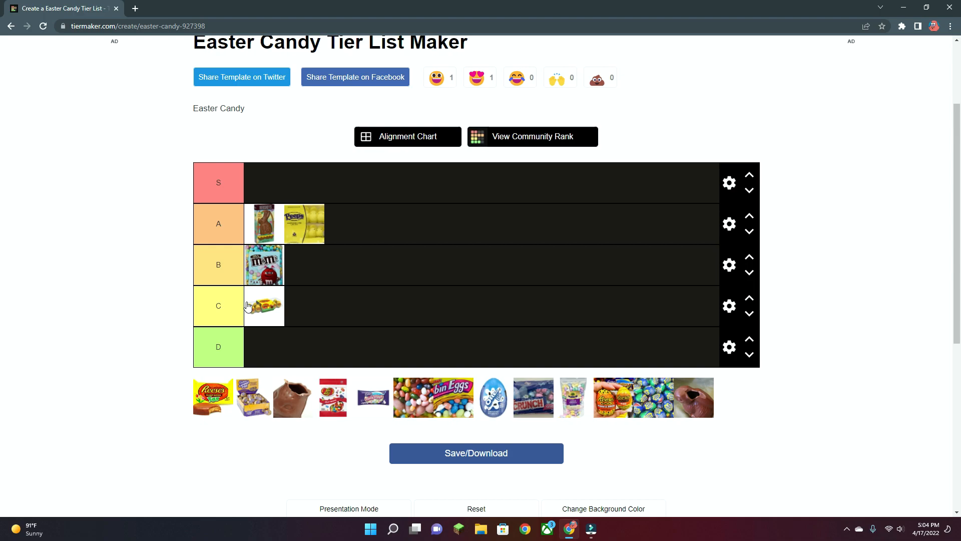
mouse_move(289, 304)
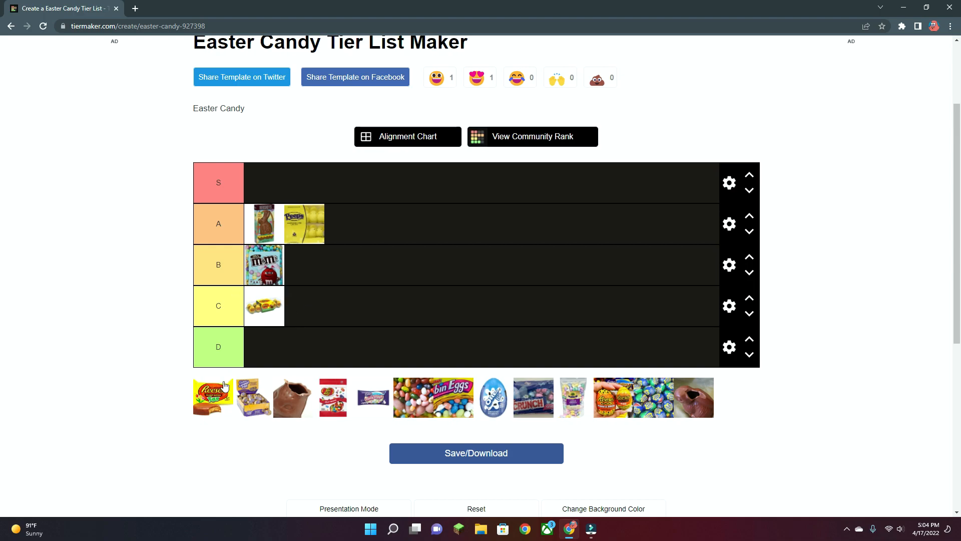
drag(212, 398, 263, 182)
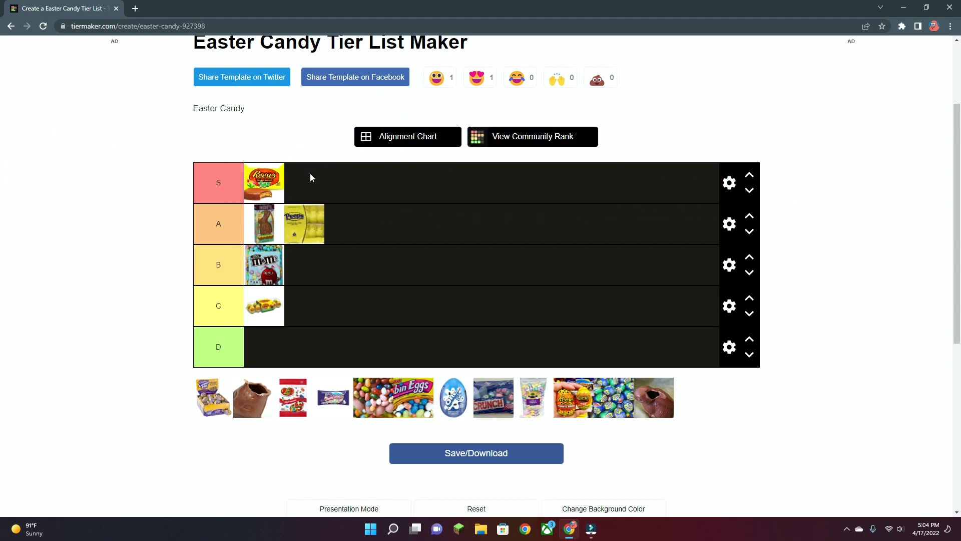
mouse_move(277, 192)
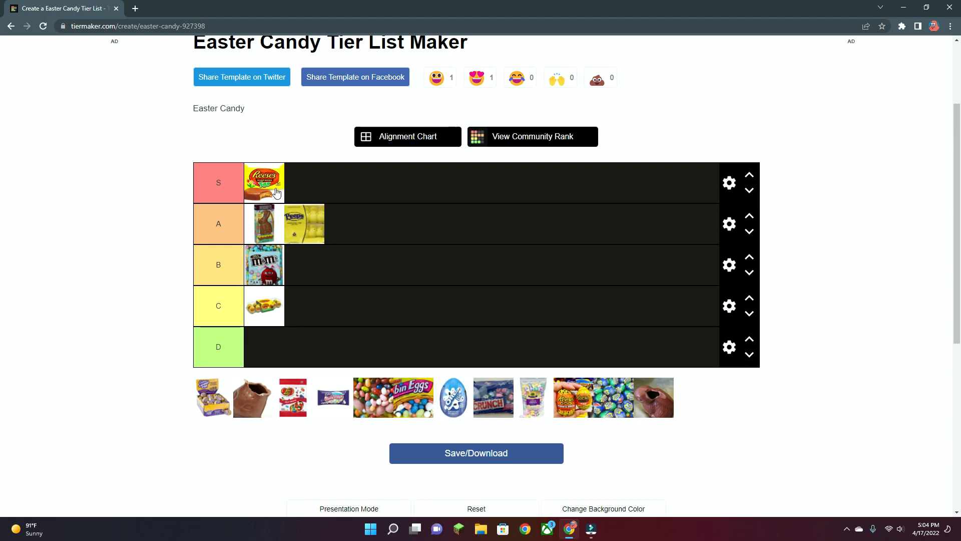
mouse_move(277, 196)
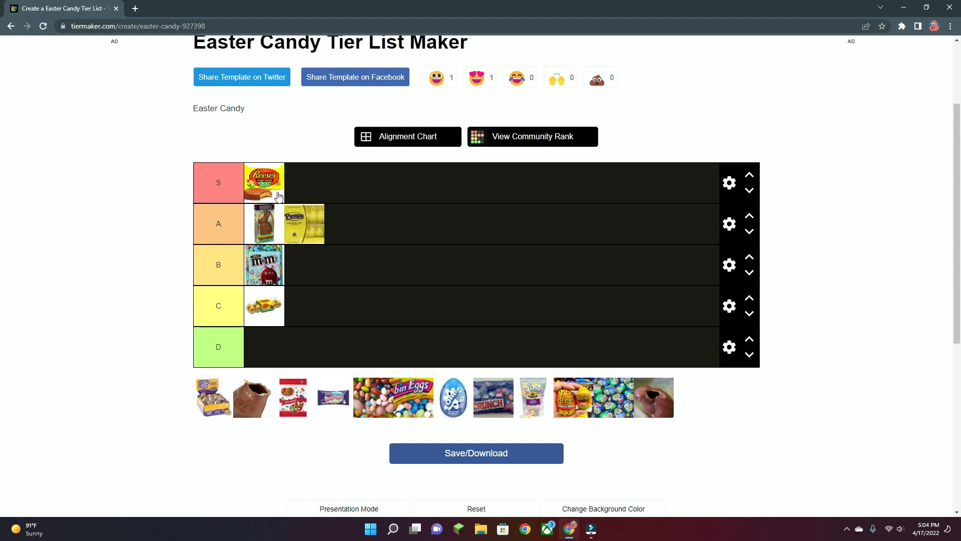
mouse_move(319, 133)
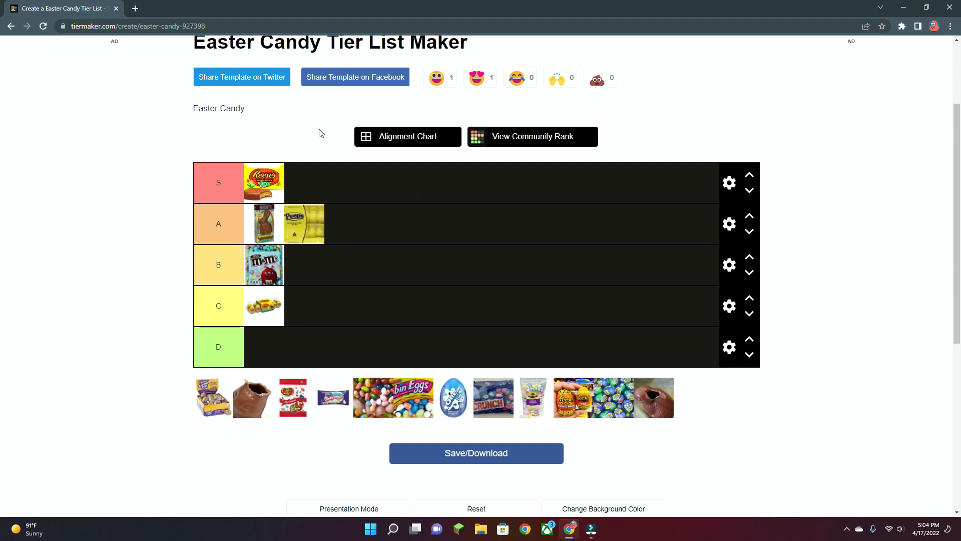
- Move the purple candy box from D into the new Never Had row
drag(211, 398, 227, 358)
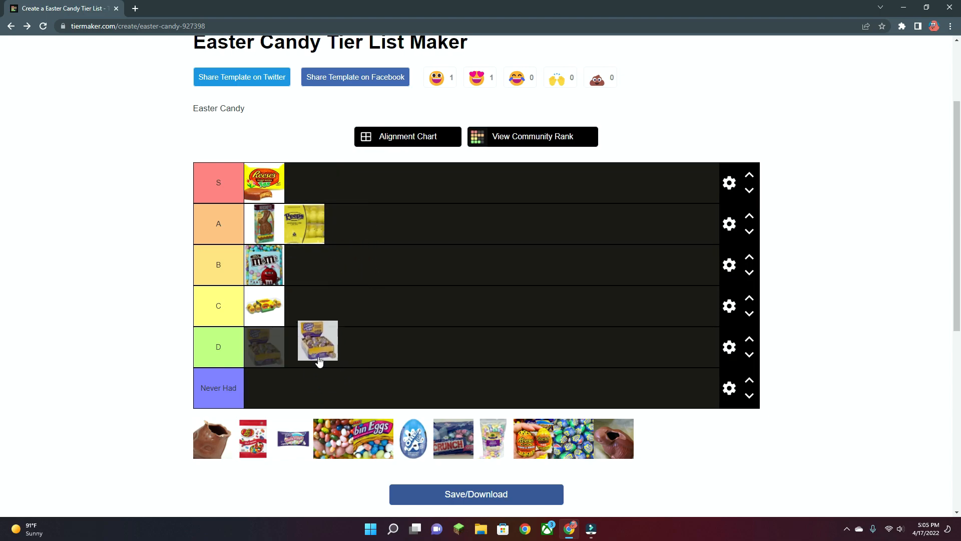
drag(318, 342, 263, 387)
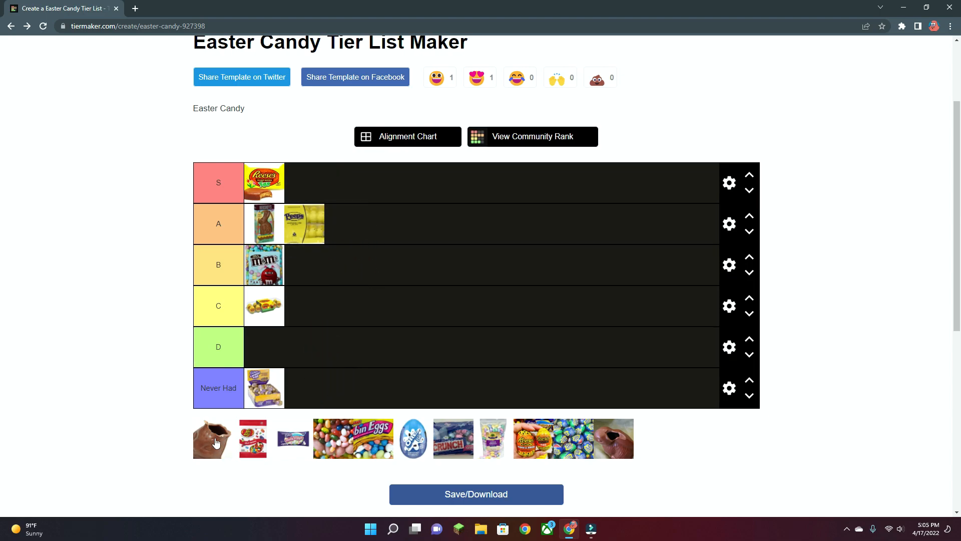
click(211, 439)
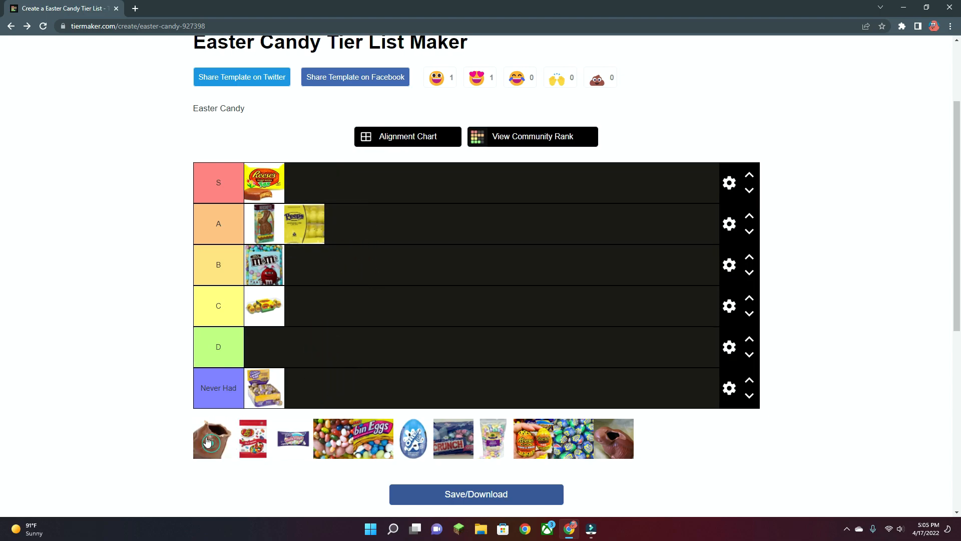
- Rank the hollow chocolate cup in A ahead of the Peeps and move the bunny down to B
drag(212, 438, 303, 265)
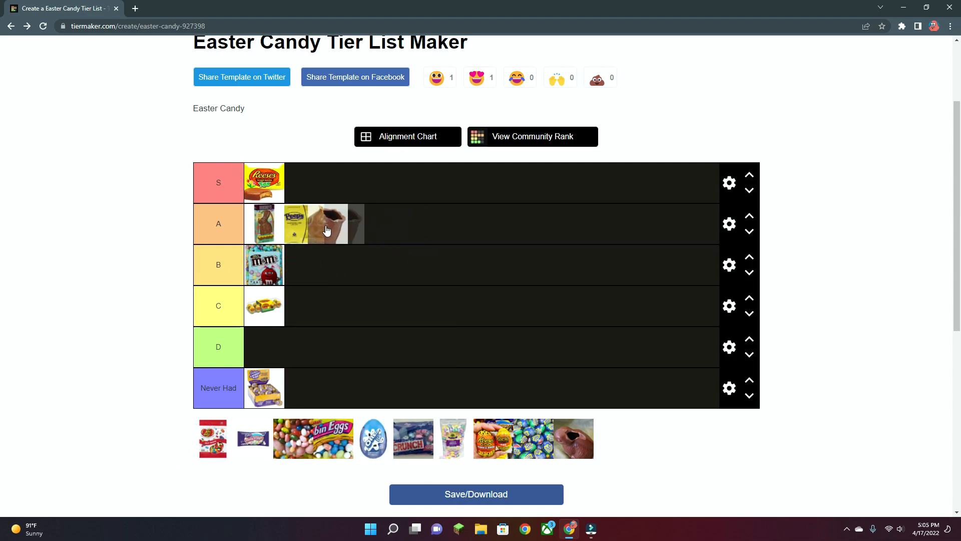
drag(317, 223, 305, 264)
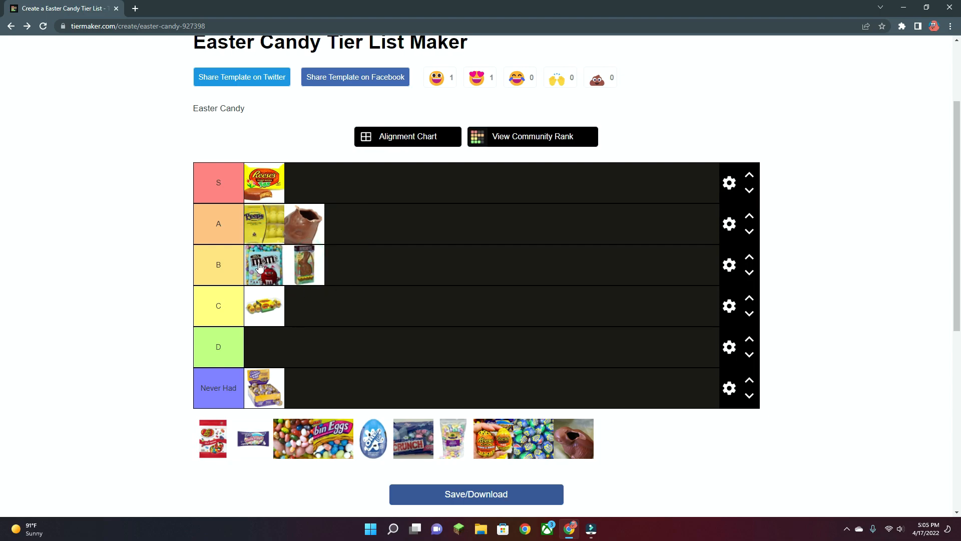
mouse_move(360, 269)
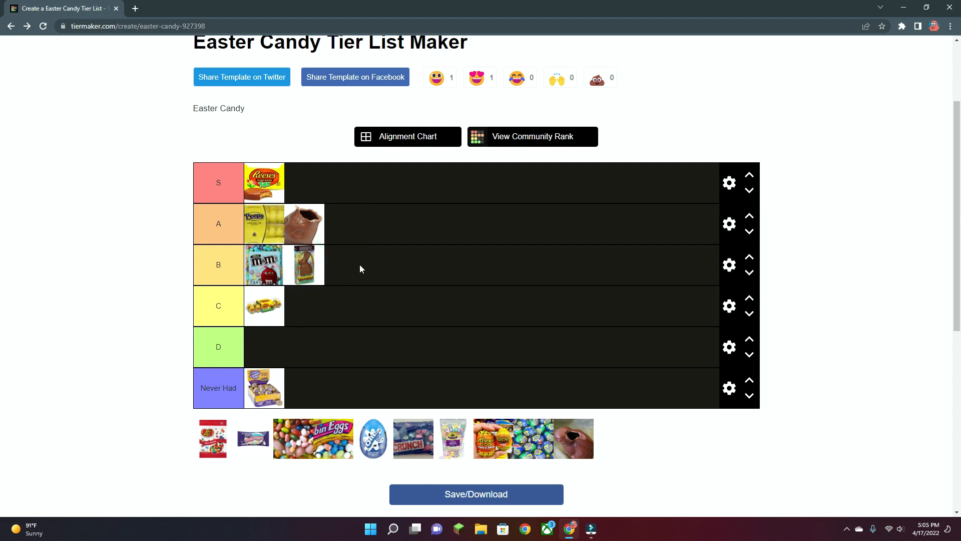
mouse_move(285, 254)
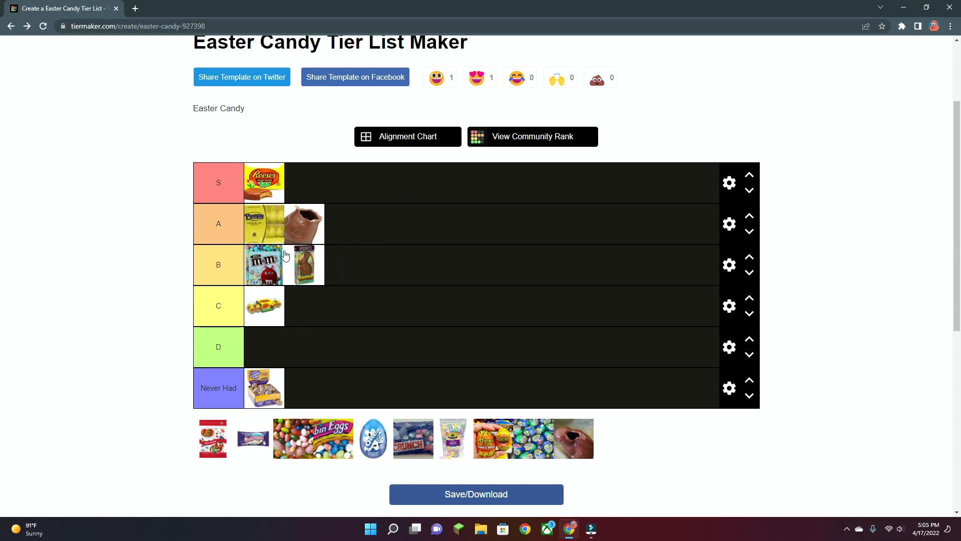
mouse_move(329, 275)
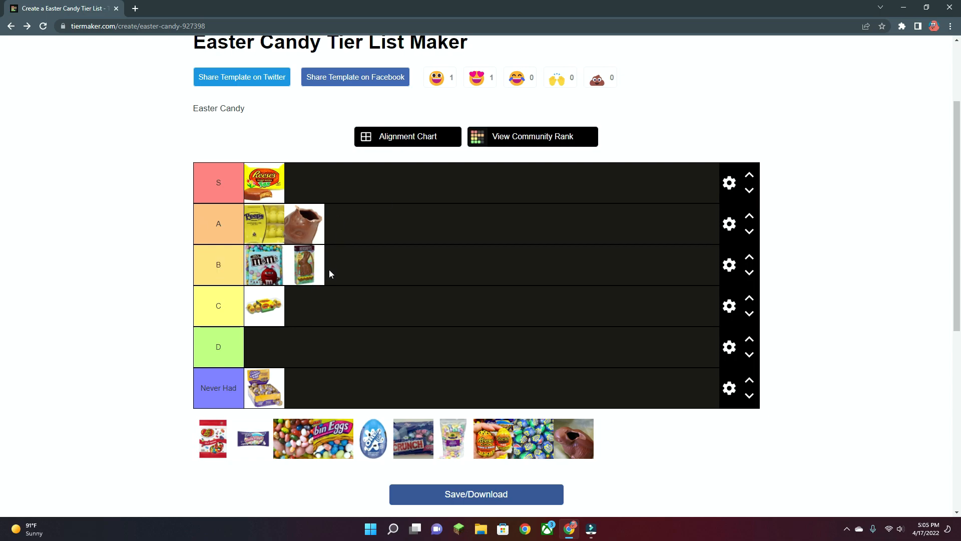
mouse_move(308, 236)
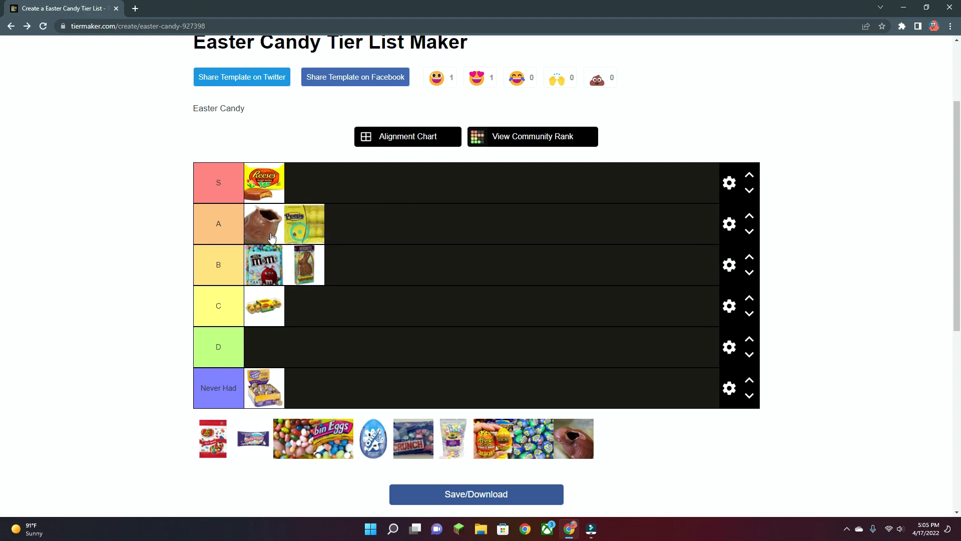
drag(264, 223, 305, 223)
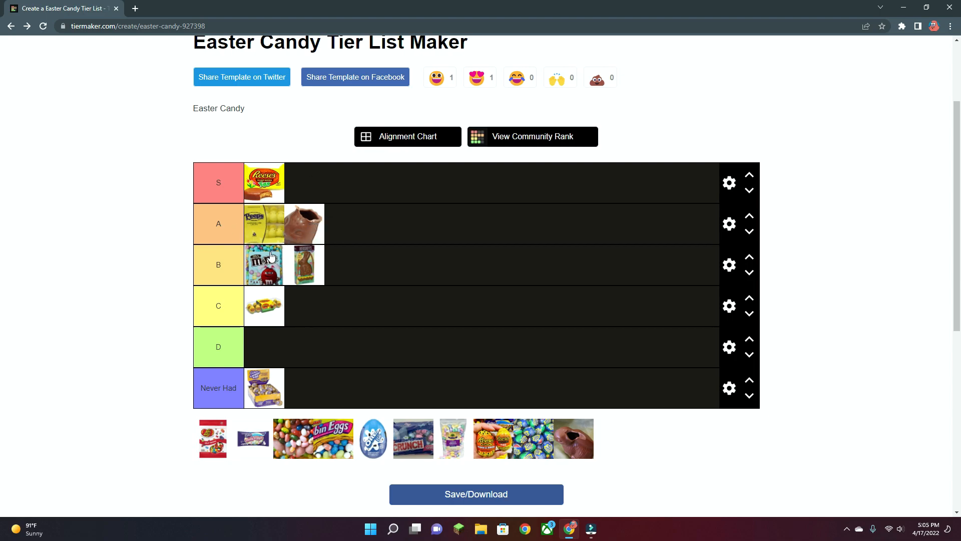
mouse_move(218, 438)
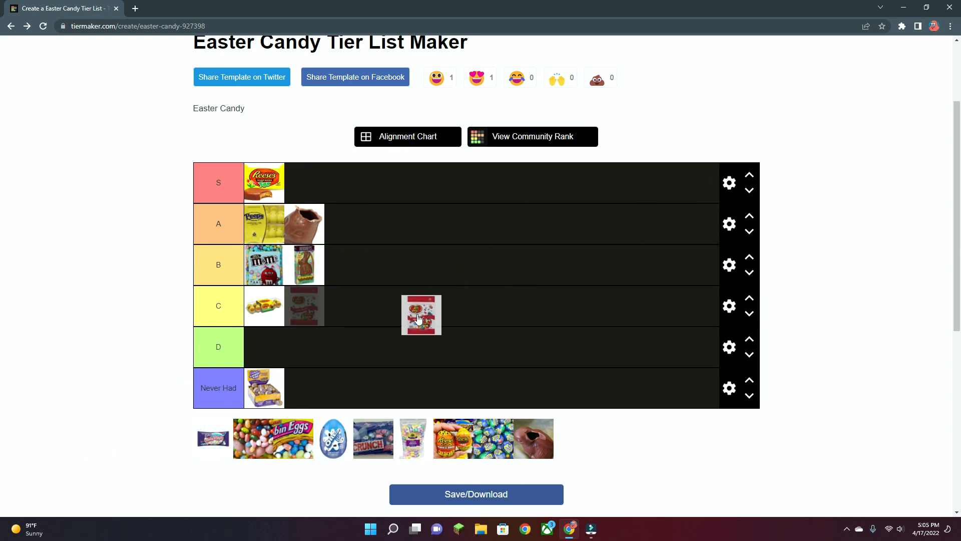
- Try the red candy bag in B, then drop it into the C tier
drag(422, 314, 405, 270)
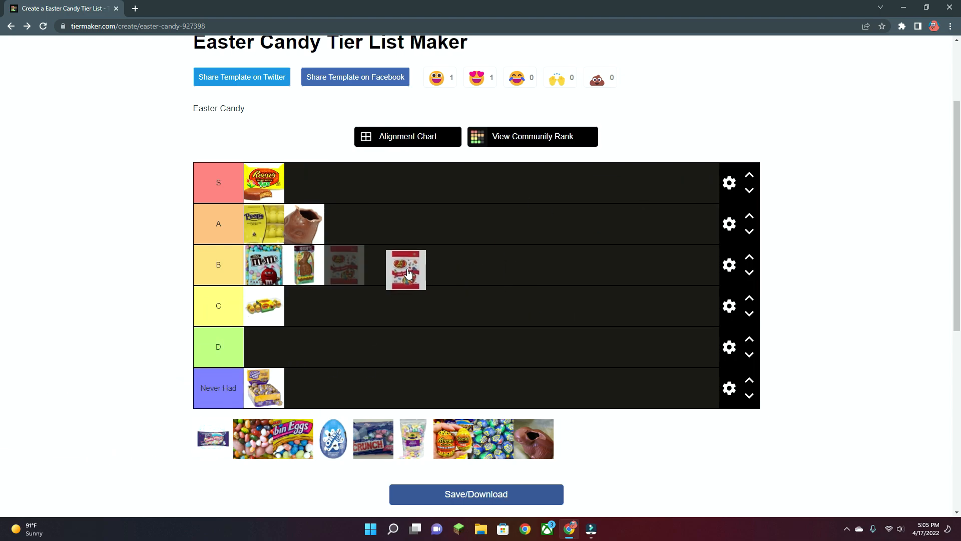
drag(406, 269, 469, 276)
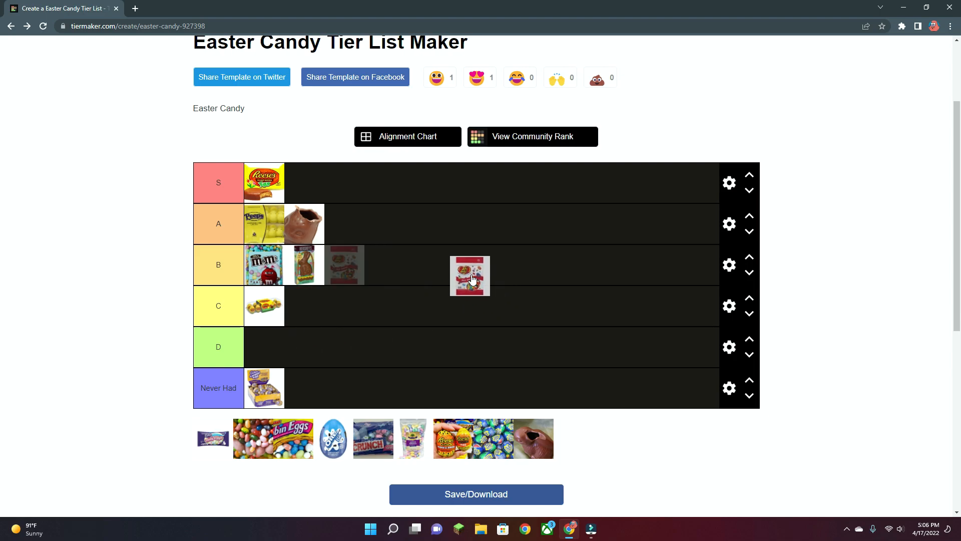
drag(469, 274, 346, 264)
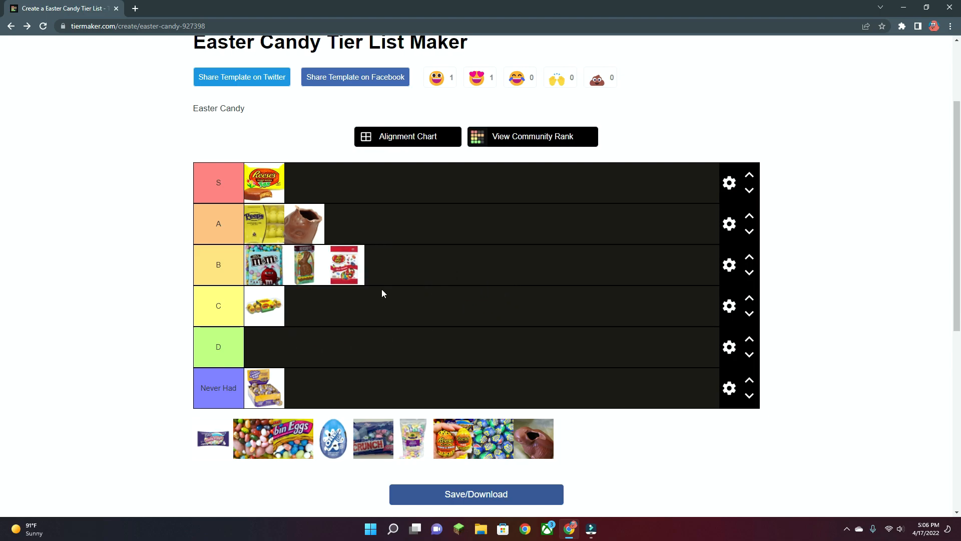
drag(345, 264, 357, 276)
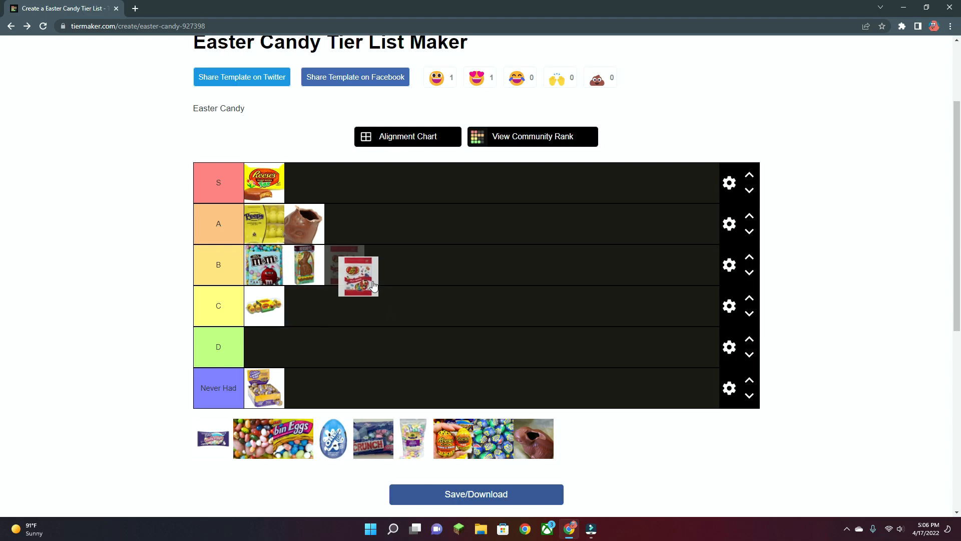
drag(359, 276, 359, 307)
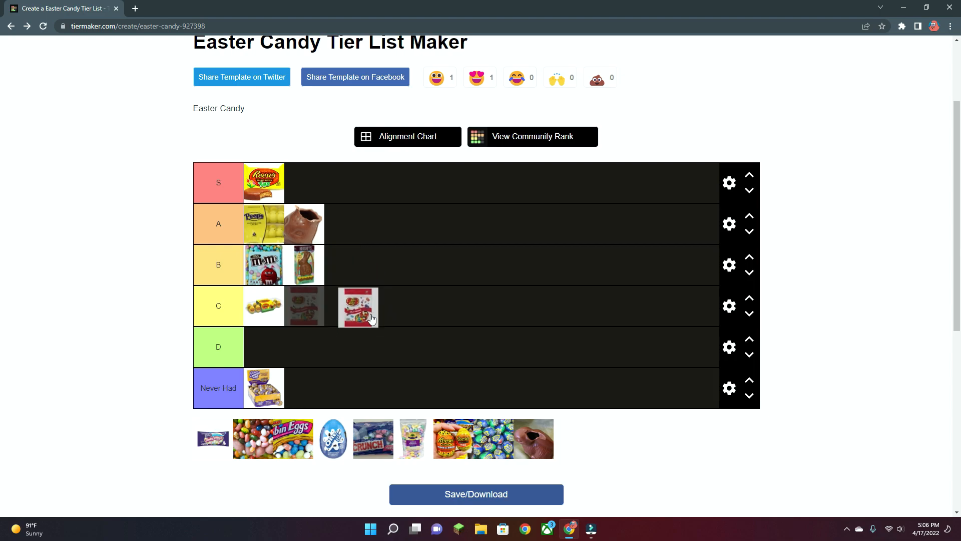
drag(359, 306, 305, 306)
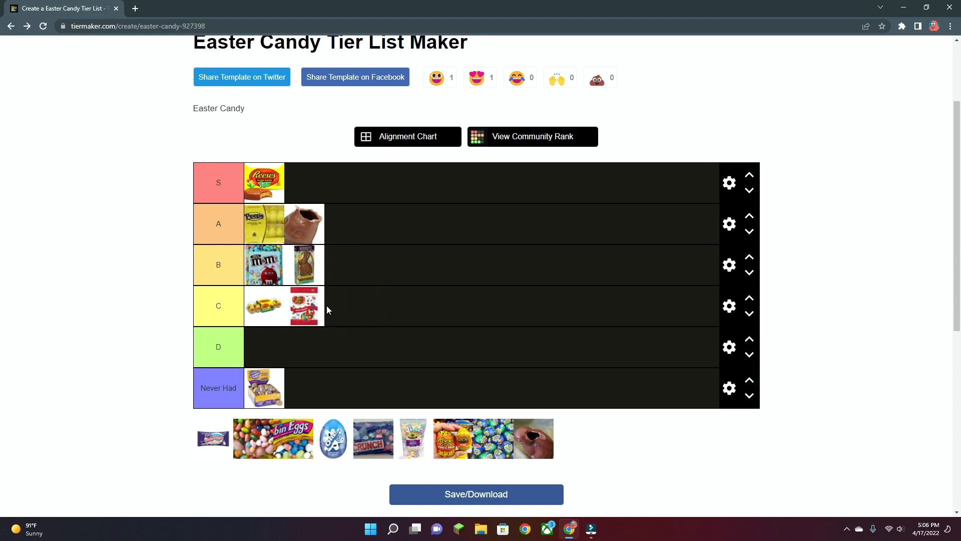
mouse_move(235, 310)
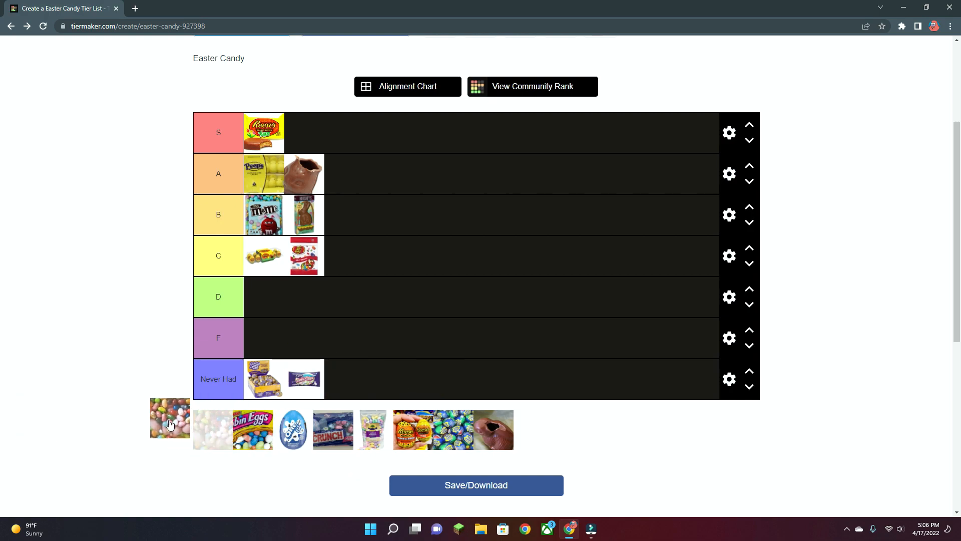
- Rank the speckled egg candies in the new F tier
drag(171, 418, 332, 338)
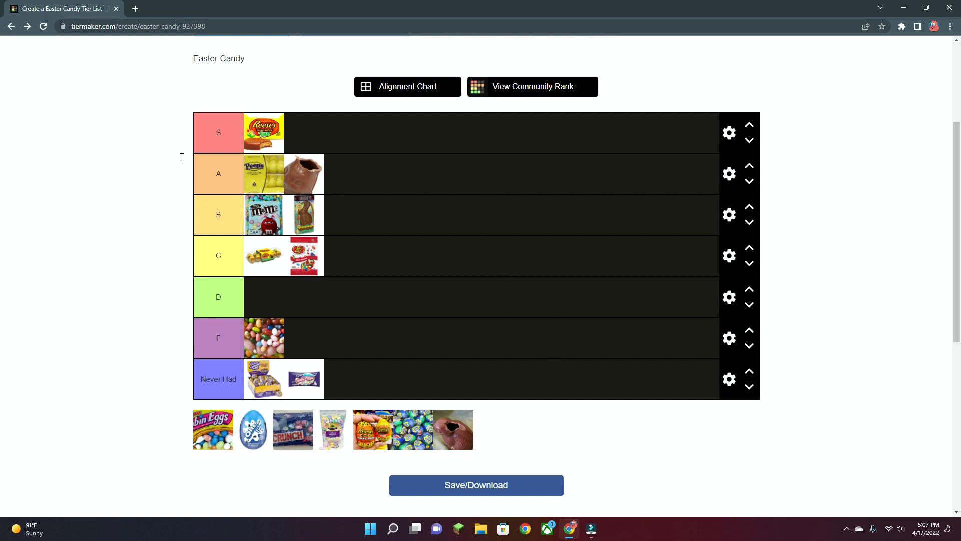
mouse_move(335, 321)
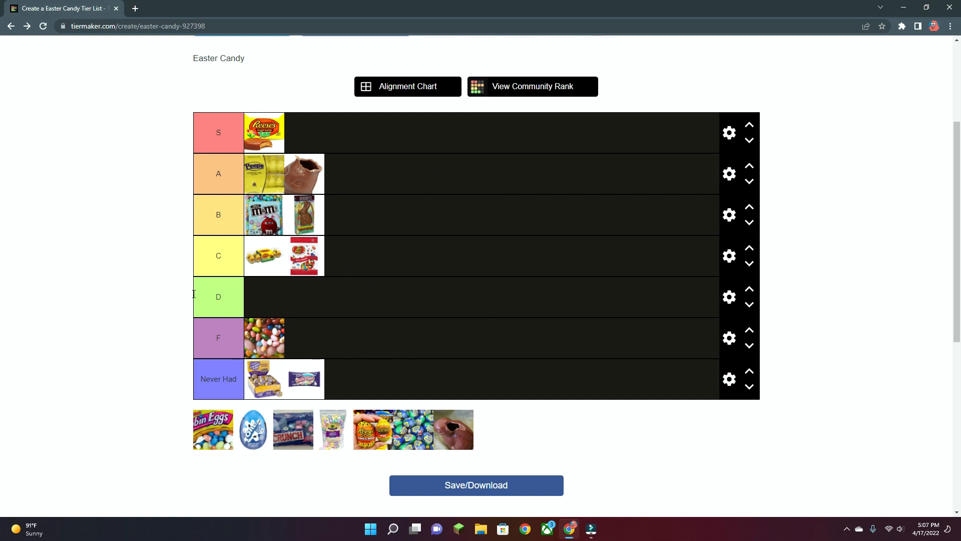
mouse_move(122, 233)
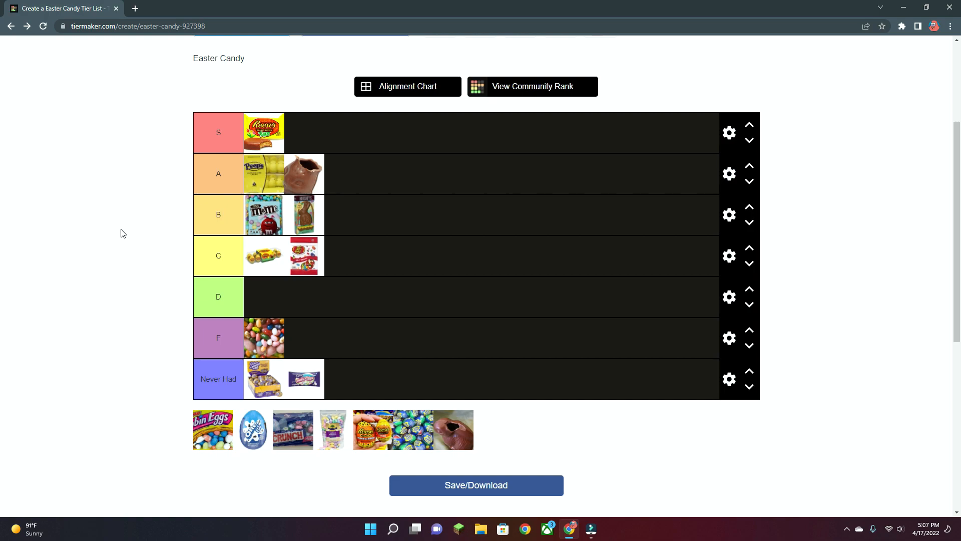
mouse_move(116, 224)
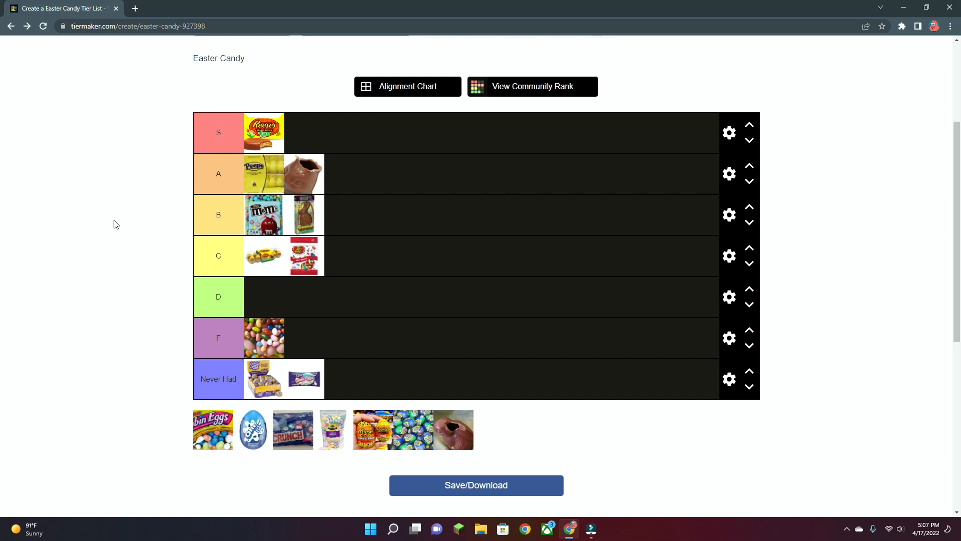
mouse_move(179, 351)
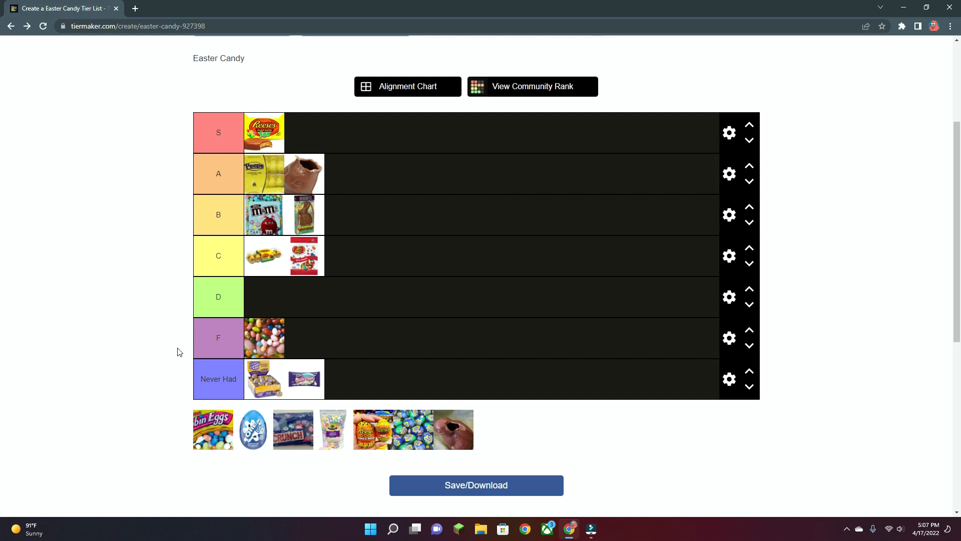
- Rank the pastel eggs bag in A and the blue decorated egg under Never Had
drag(212, 430, 319, 378)
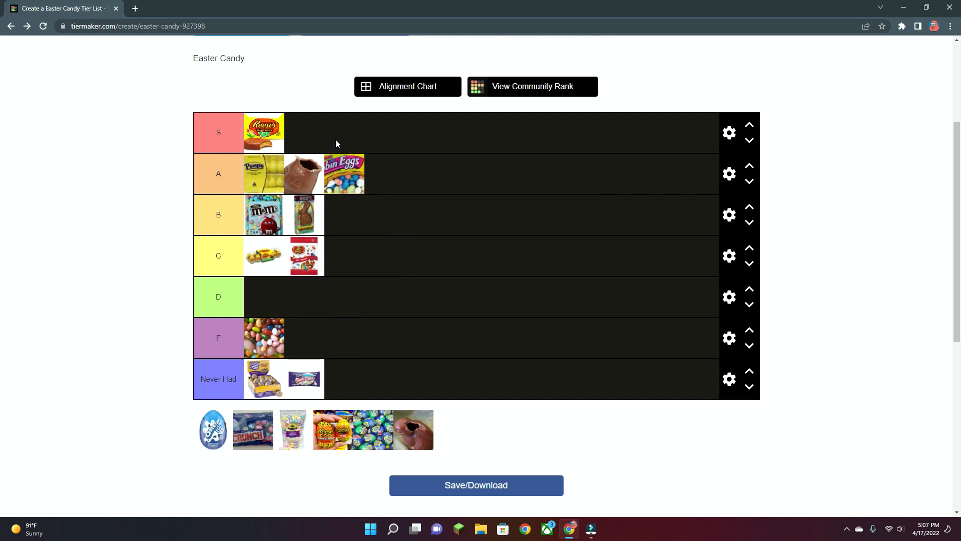
mouse_move(503, 176)
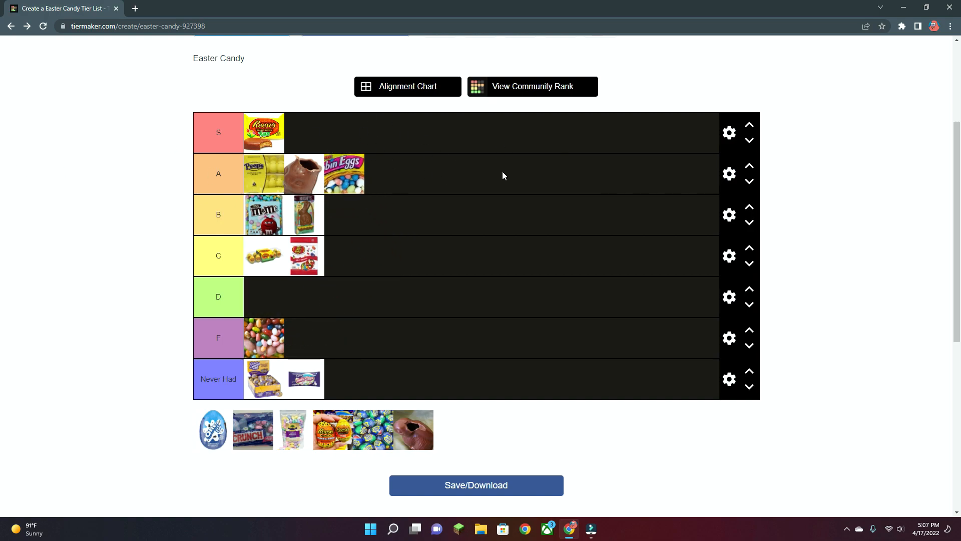
mouse_move(411, 166)
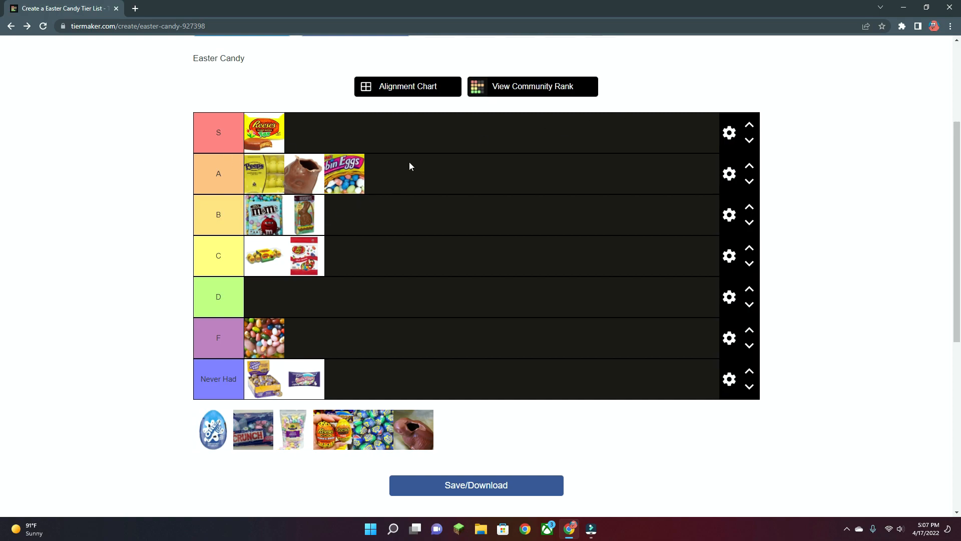
mouse_move(325, 225)
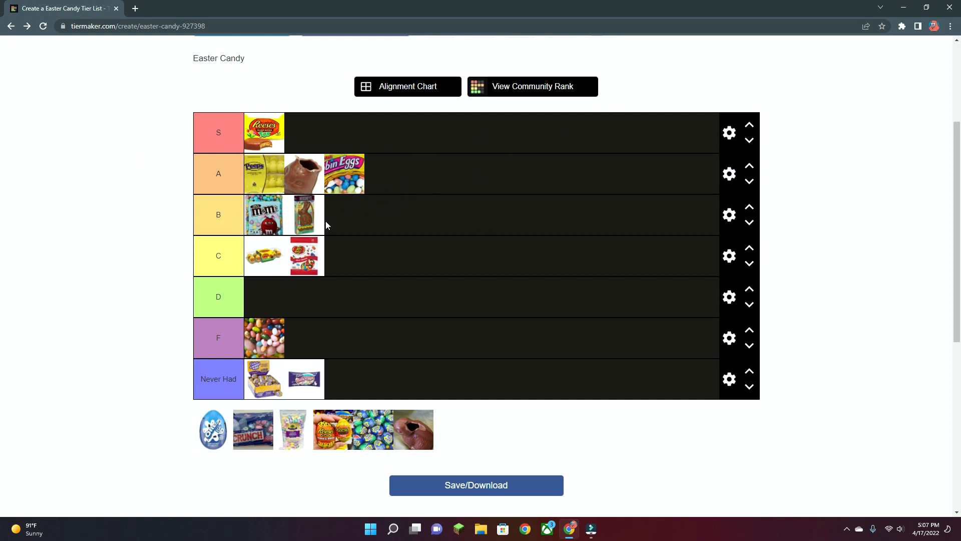
mouse_move(341, 234)
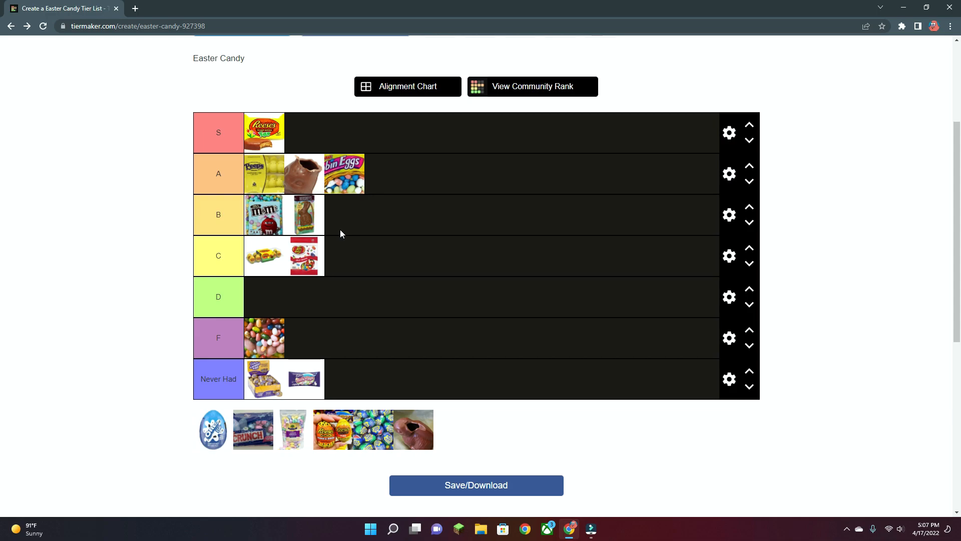
scroll(down, 3)
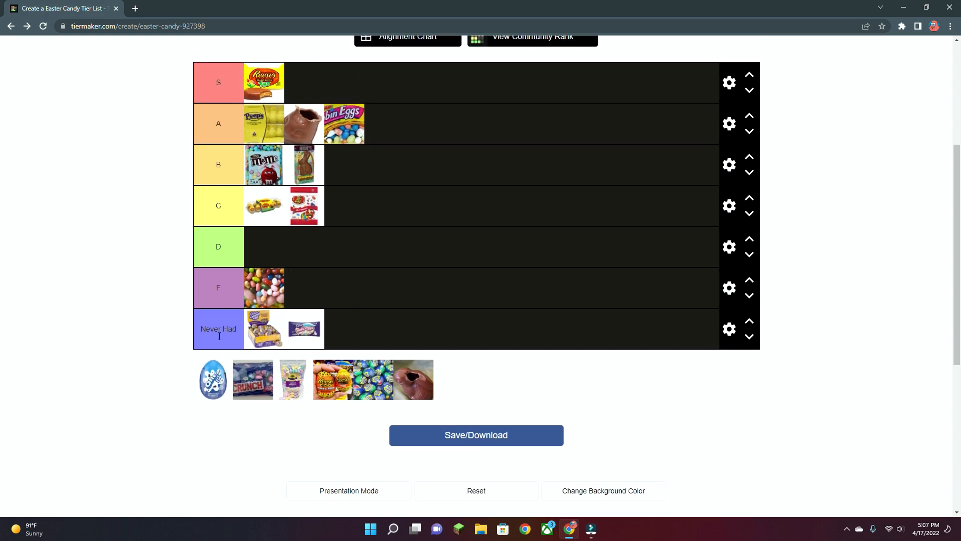
drag(213, 378, 351, 310)
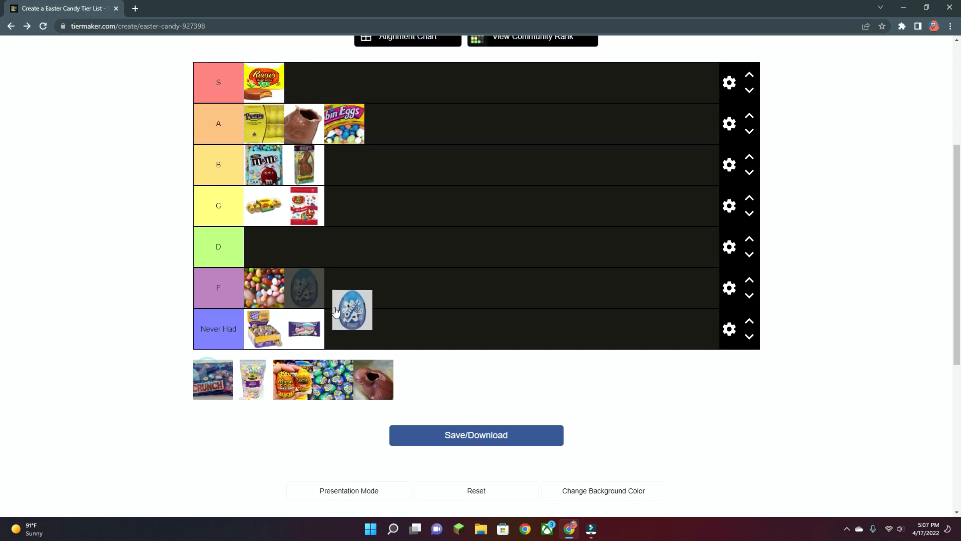
drag(351, 309, 331, 340)
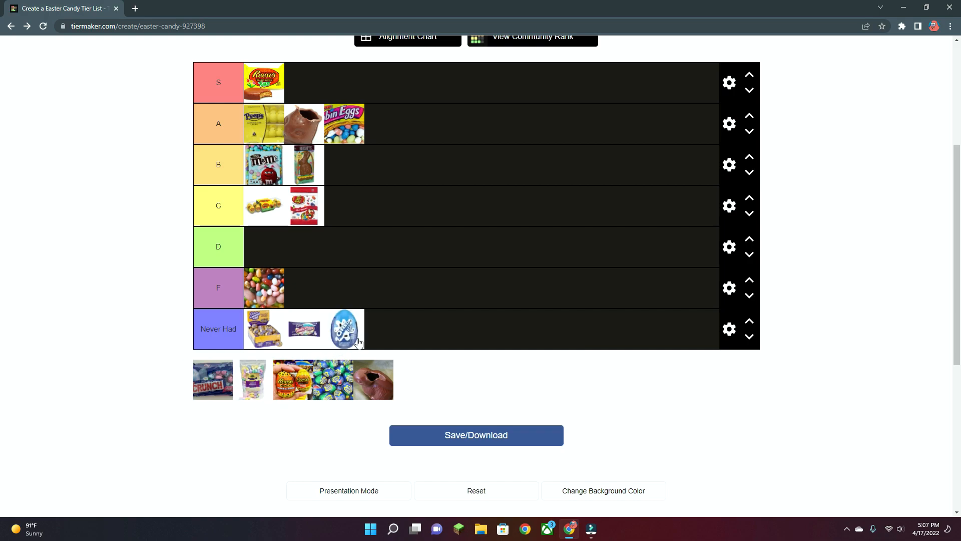
- Rank the Crunch bar in D and the white candy bag under Never Had
scroll(down, 3)
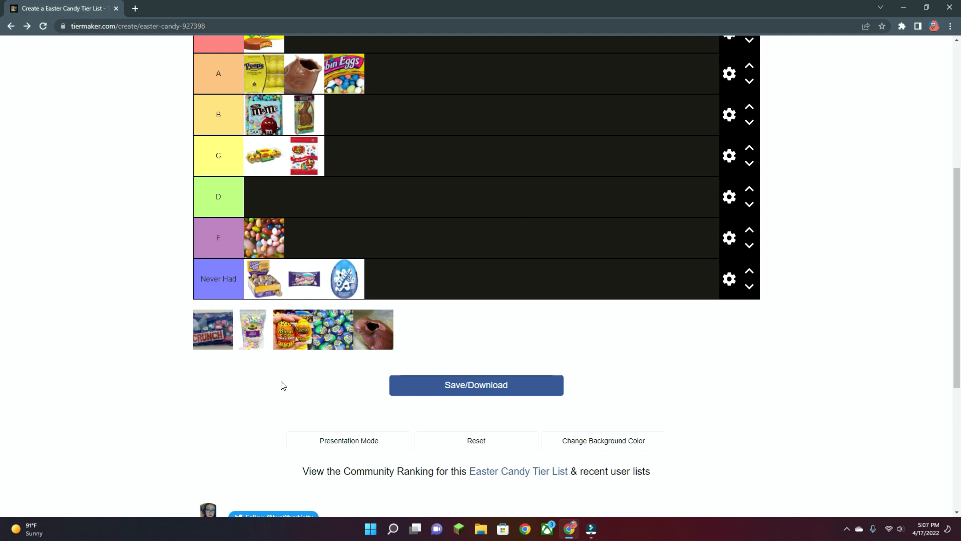
mouse_move(215, 337)
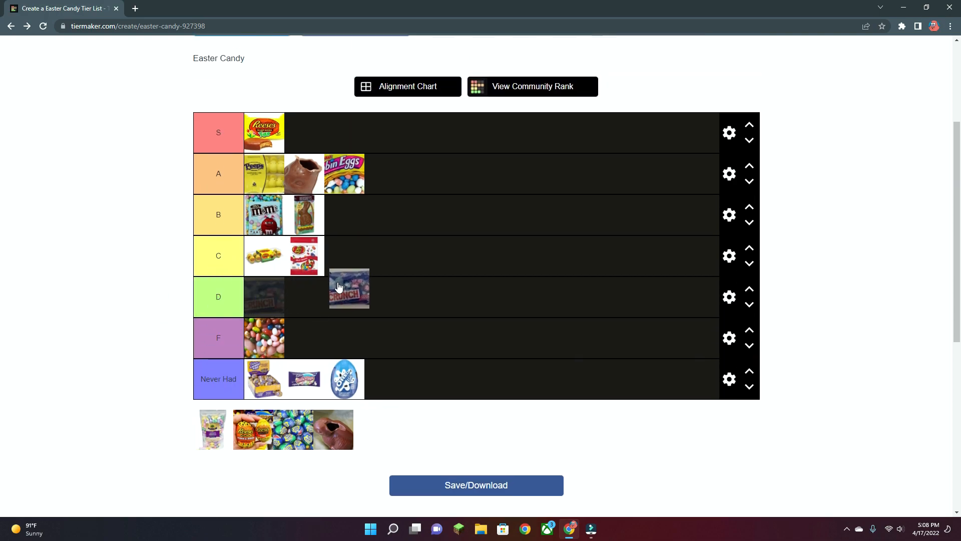
drag(348, 288, 264, 296)
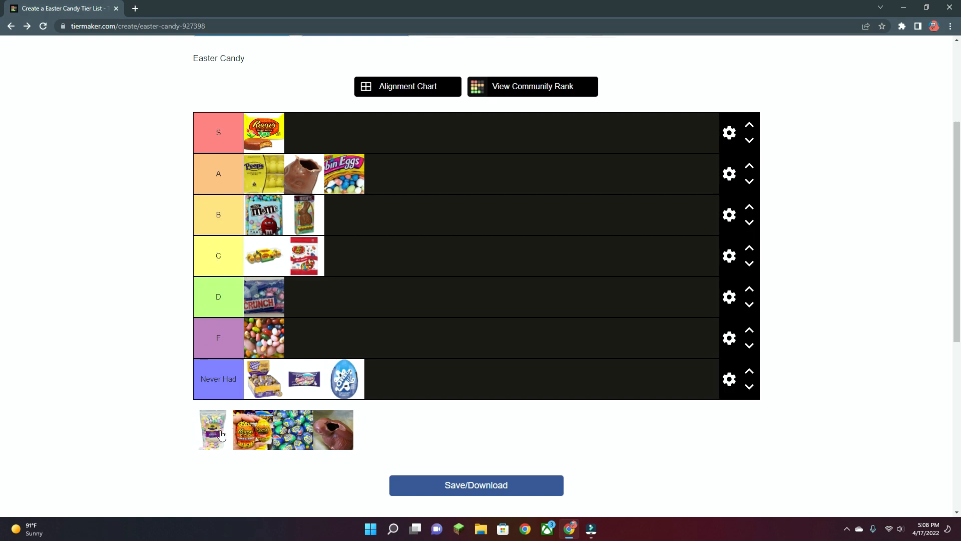
drag(212, 429, 384, 378)
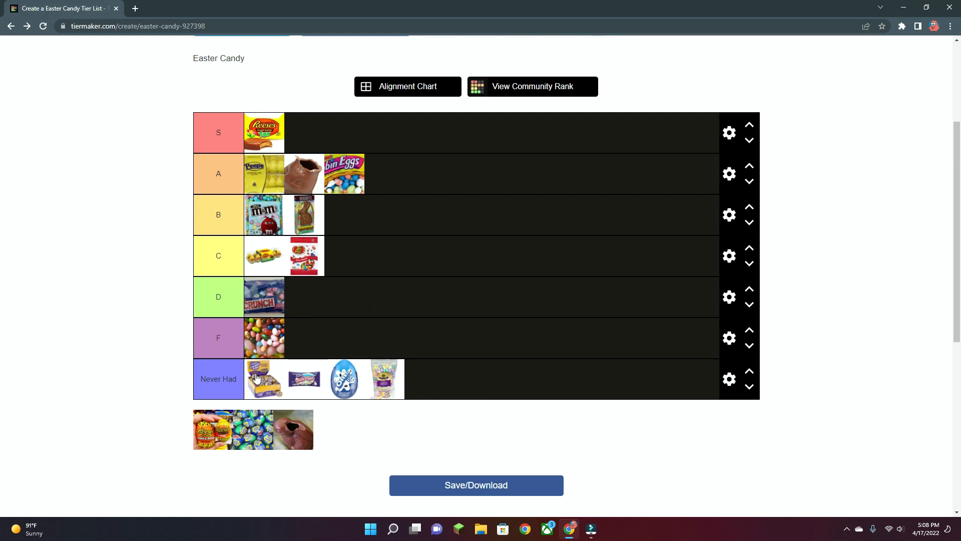
- Place the orange candy package at the end of the C tier
scroll(down, 3)
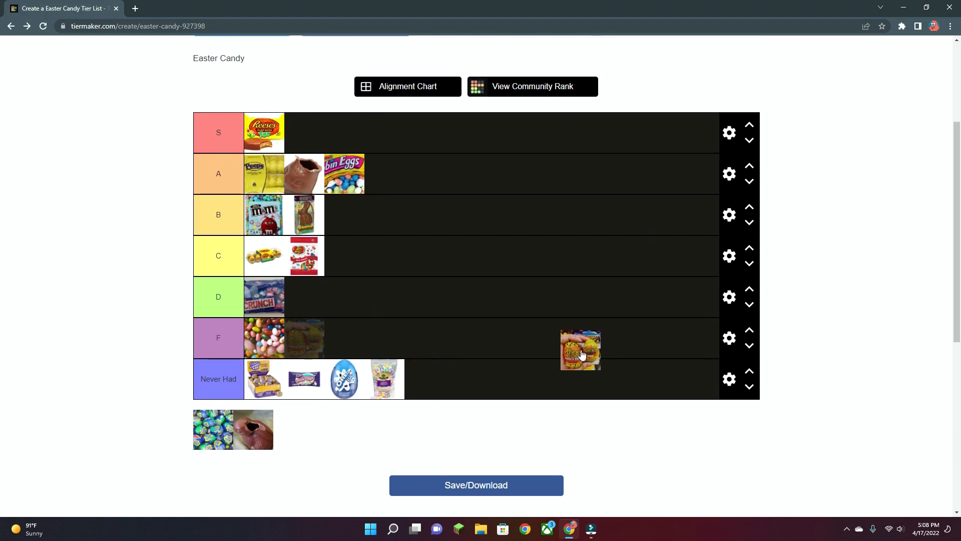
drag(579, 349, 459, 220)
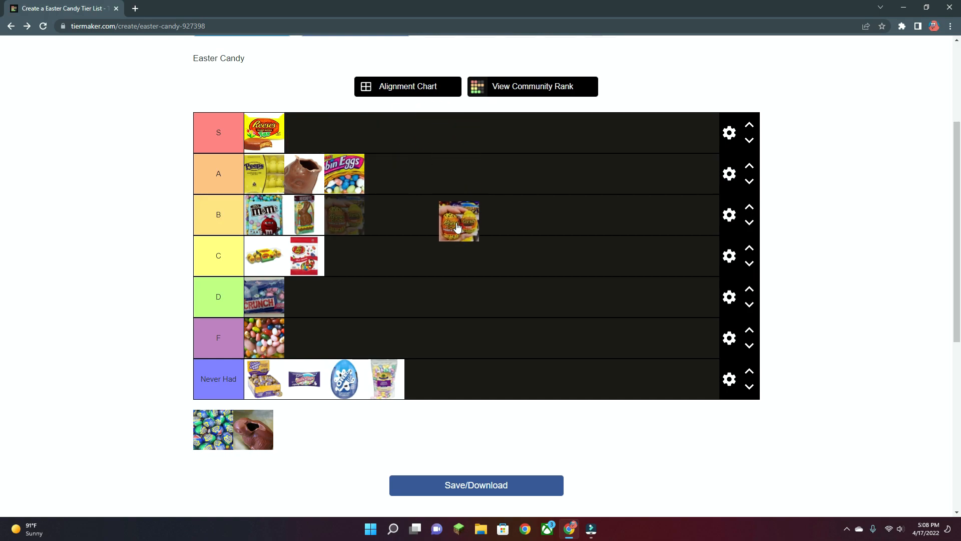
drag(460, 220, 344, 255)
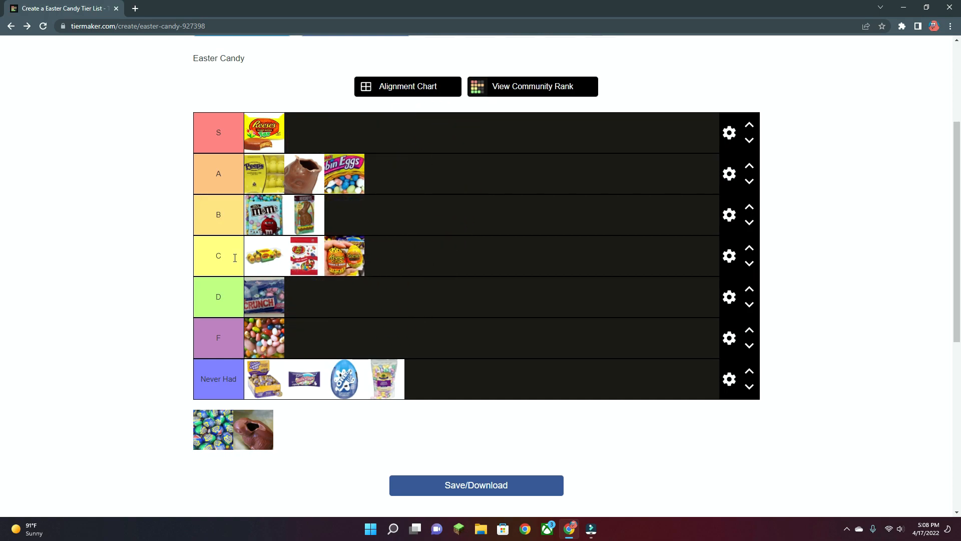
mouse_move(415, 259)
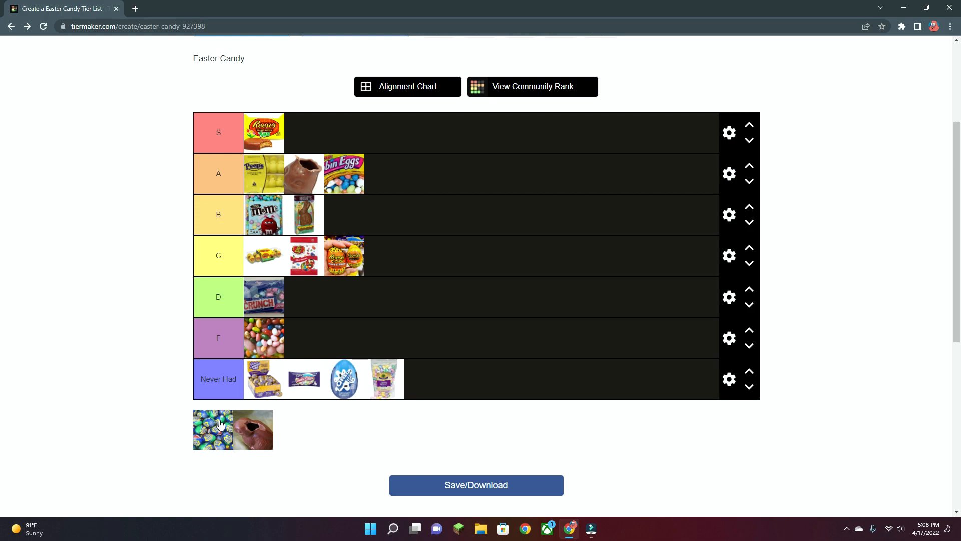
- Rank the blue foil-wrapped eggs in S and the bitten chocolate egg in A
drag(212, 429, 304, 132)
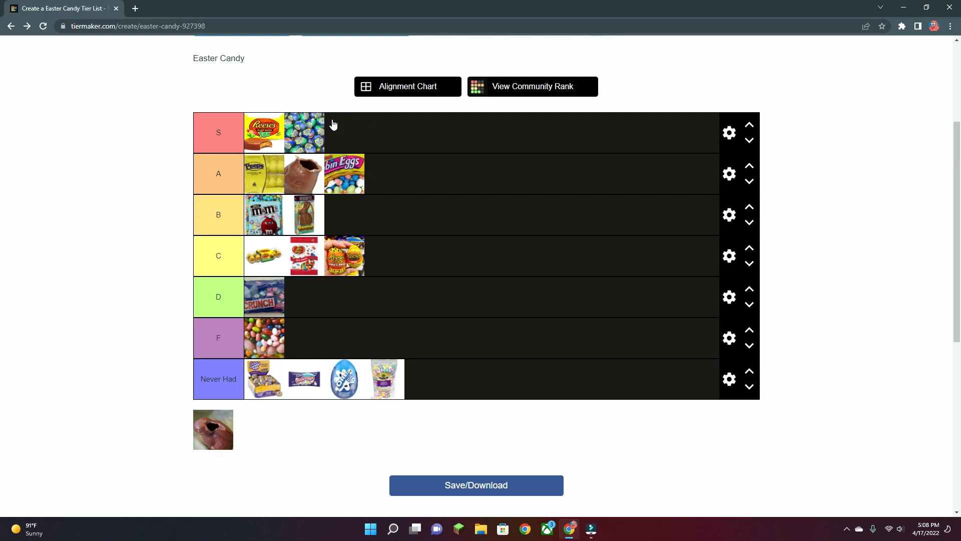
mouse_move(358, 134)
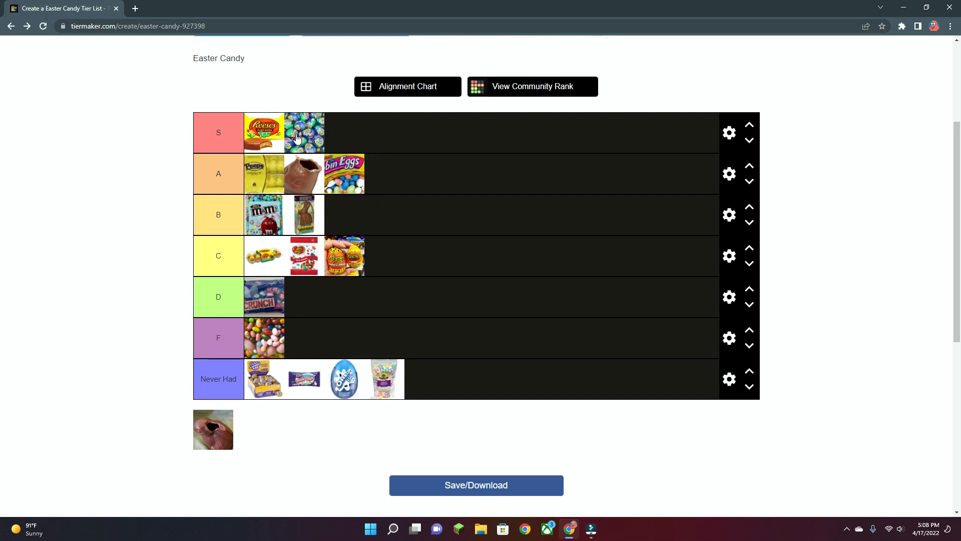
mouse_move(404, 70)
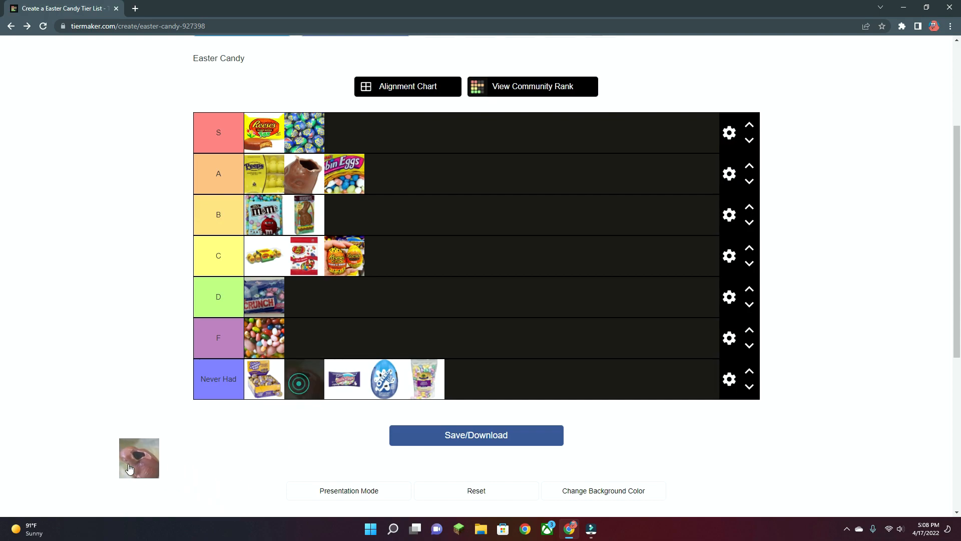
drag(138, 456, 449, 289)
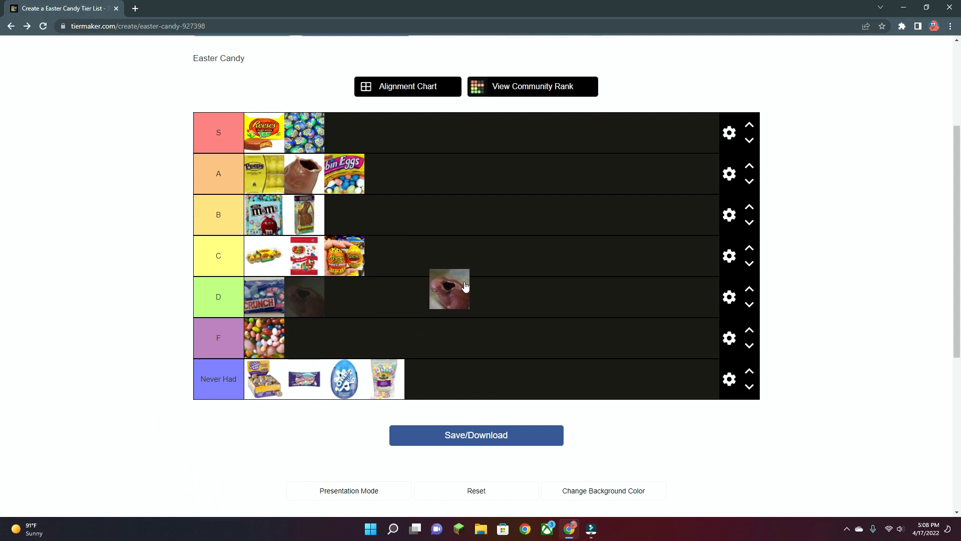
drag(449, 289, 385, 173)
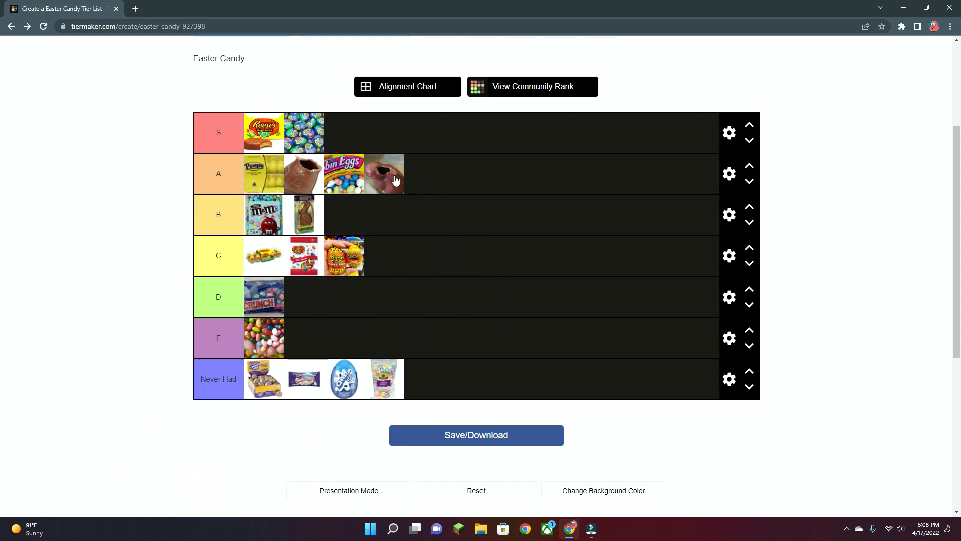
mouse_move(393, 184)
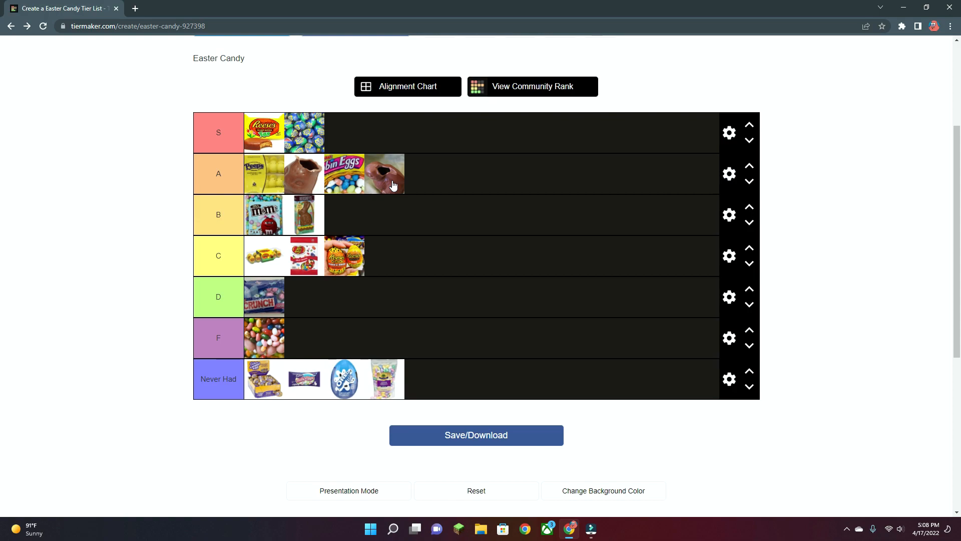
mouse_move(403, 170)
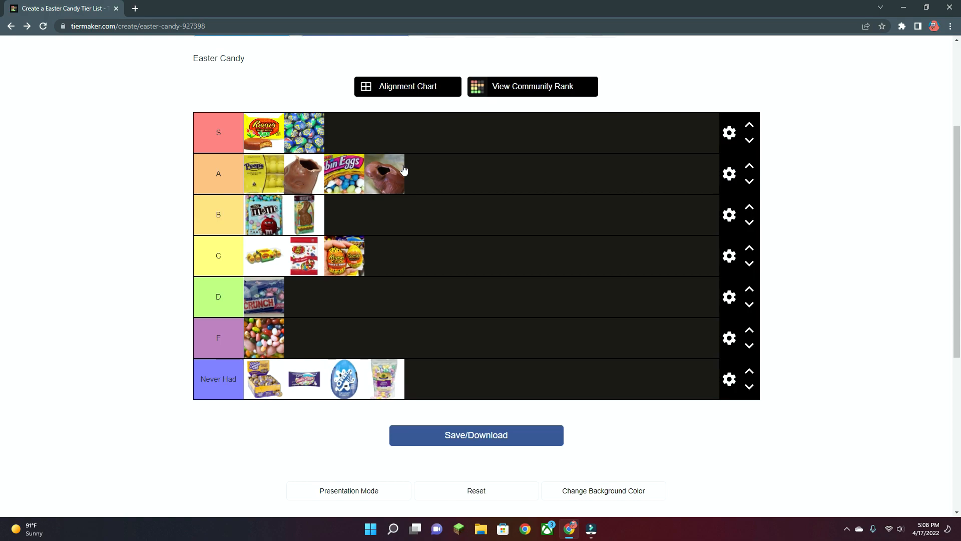
mouse_move(399, 178)
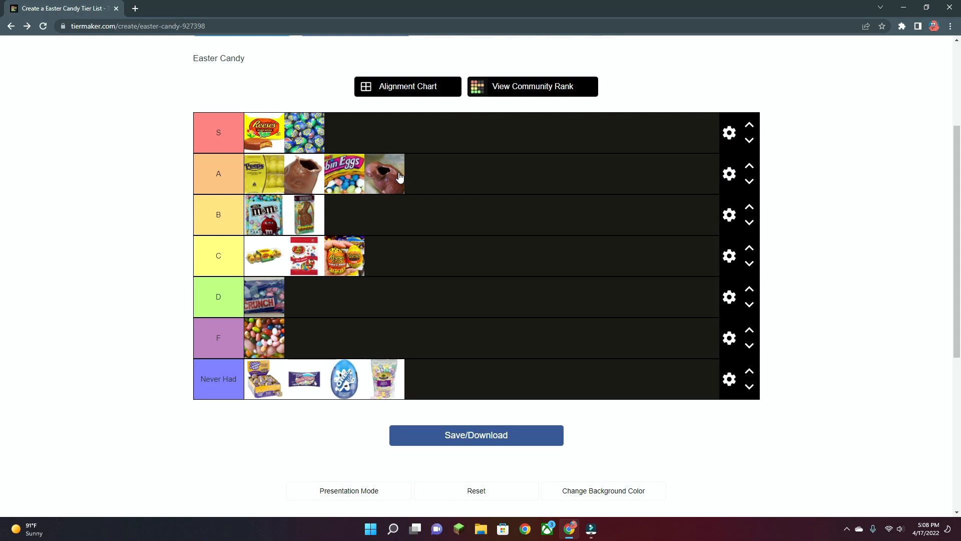
mouse_move(390, 176)
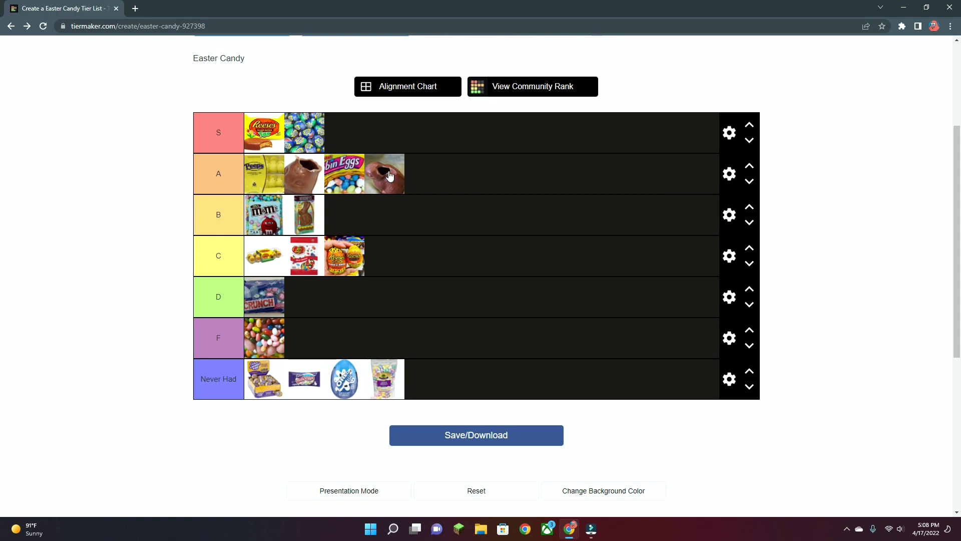
mouse_move(409, 153)
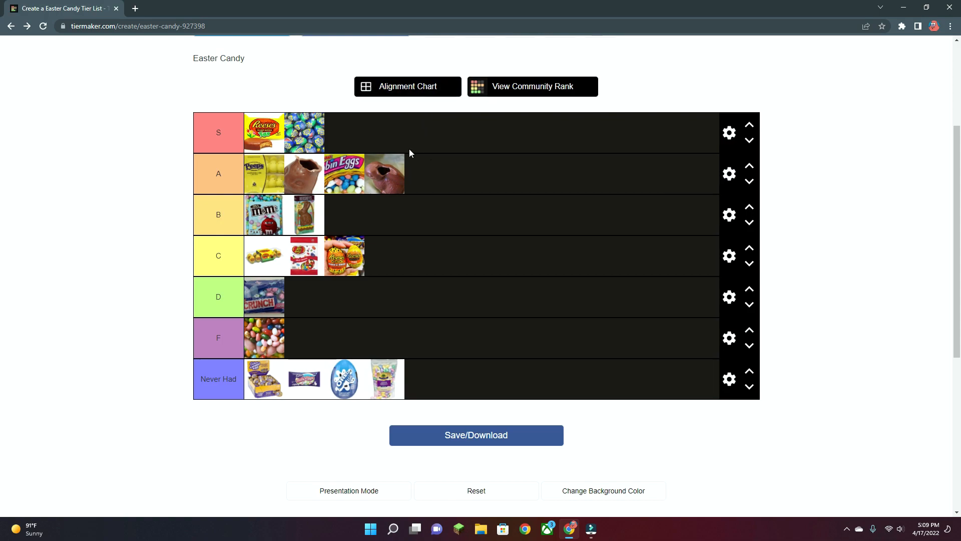
mouse_move(282, 228)
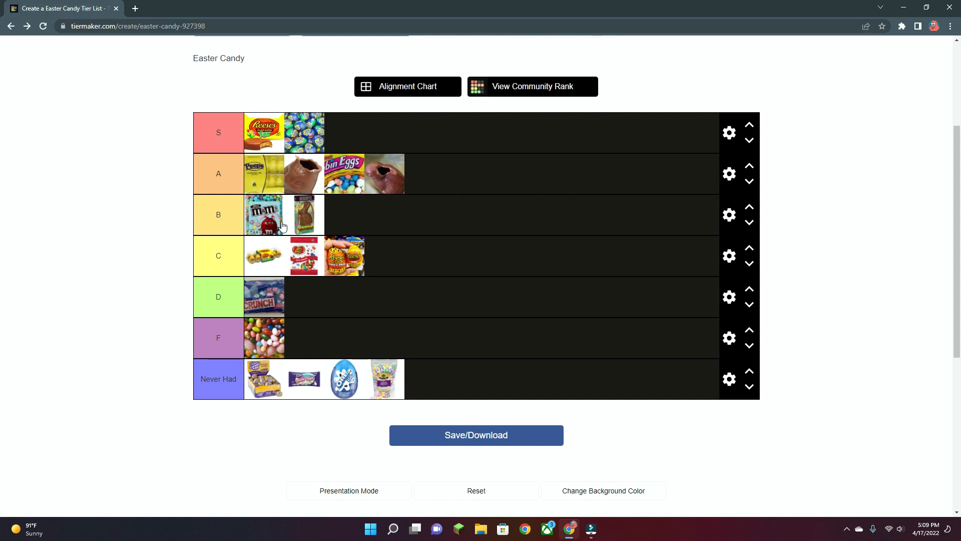
mouse_move(396, 220)
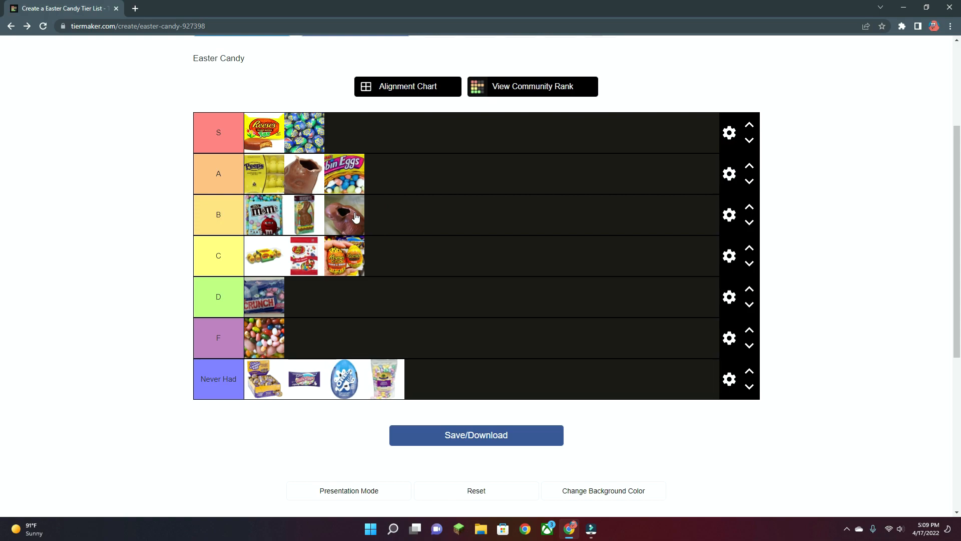
mouse_move(433, 276)
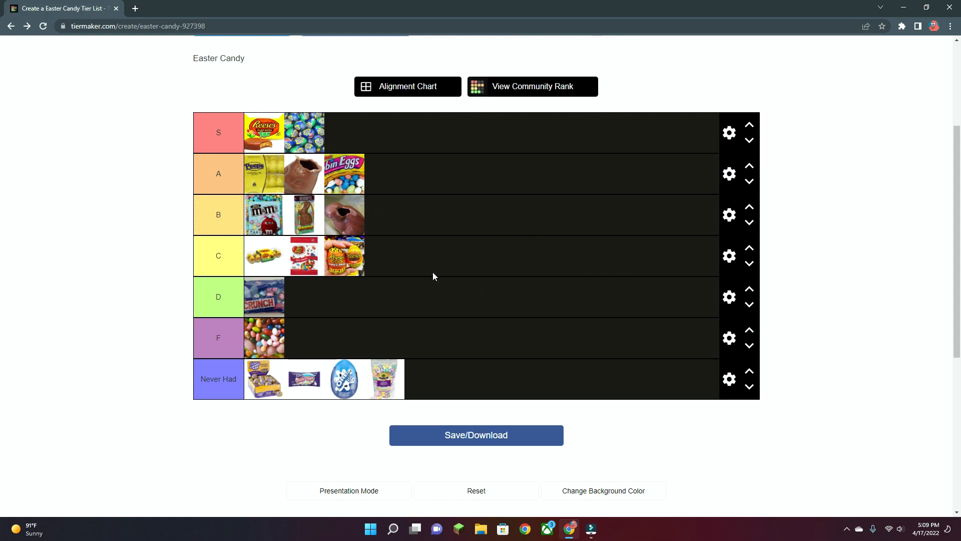
mouse_move(383, 227)
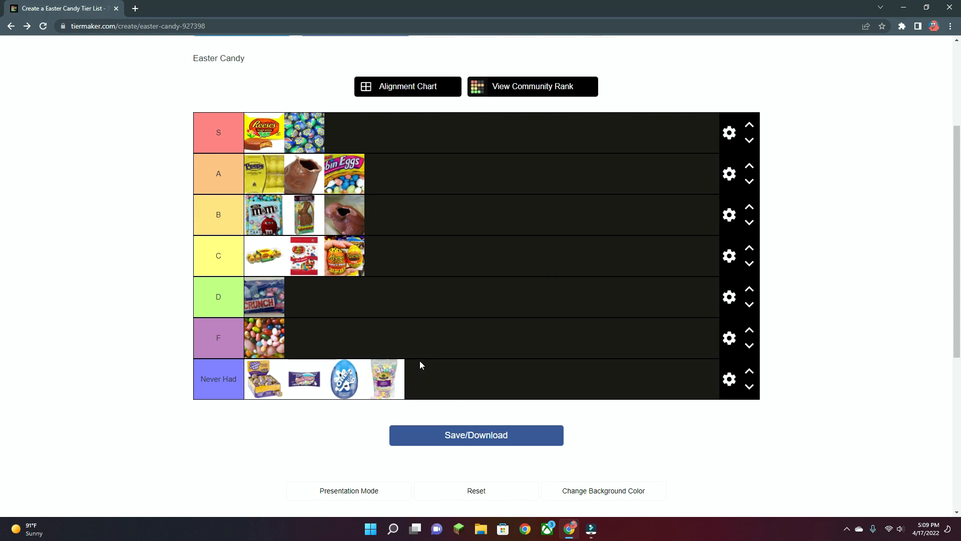
mouse_move(668, 336)
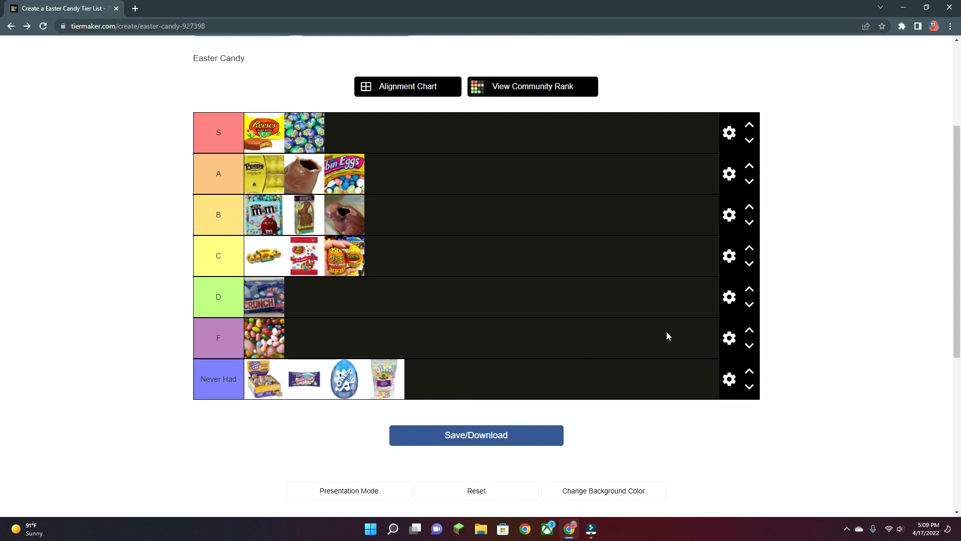
mouse_move(439, 242)
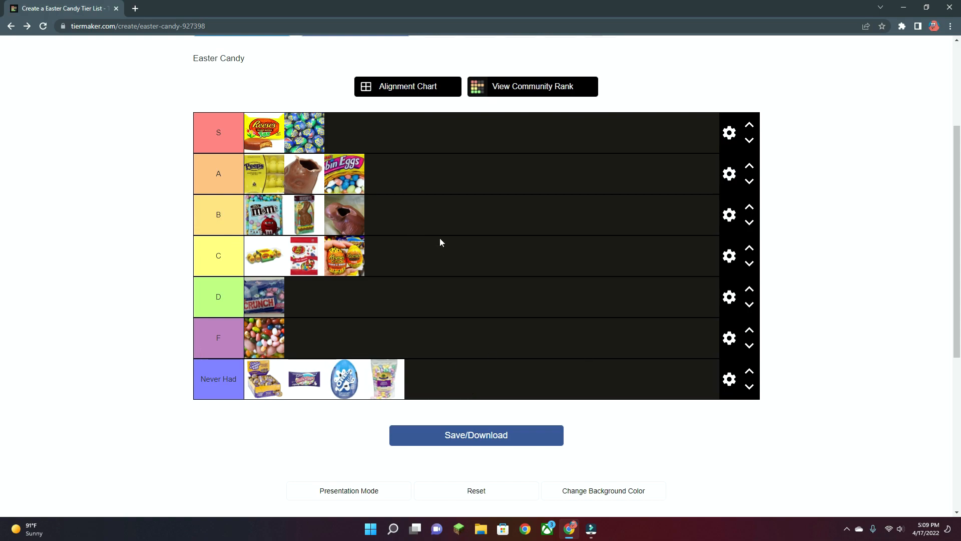
mouse_move(294, 255)
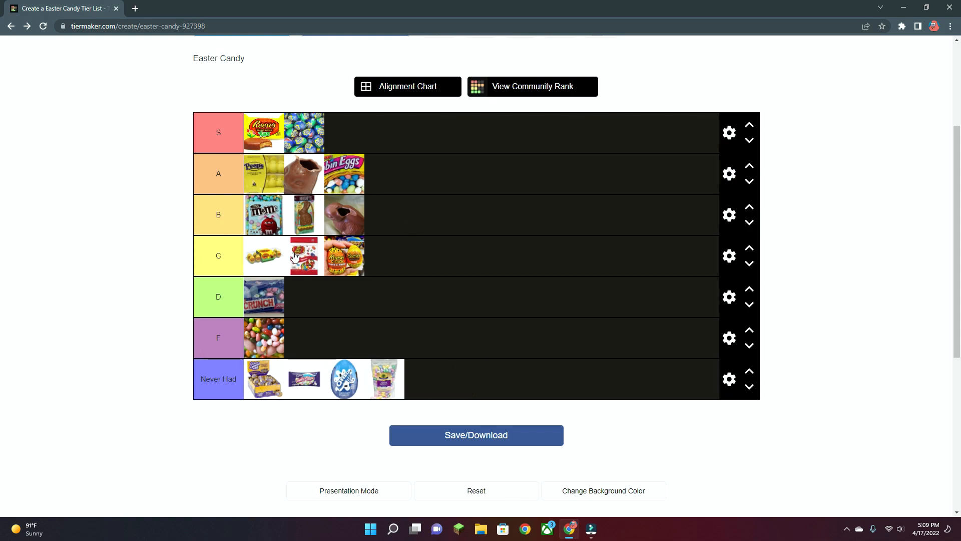
mouse_move(486, 276)
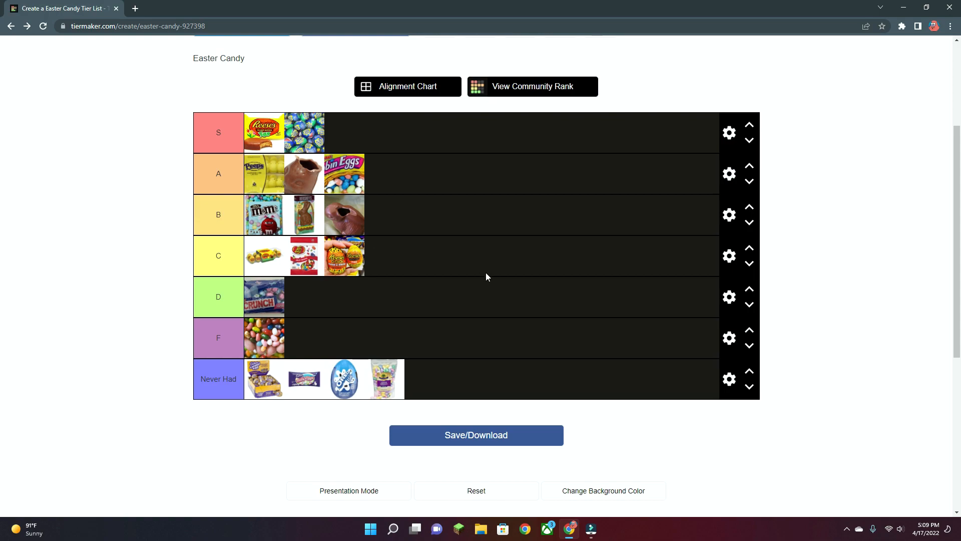
mouse_move(484, 231)
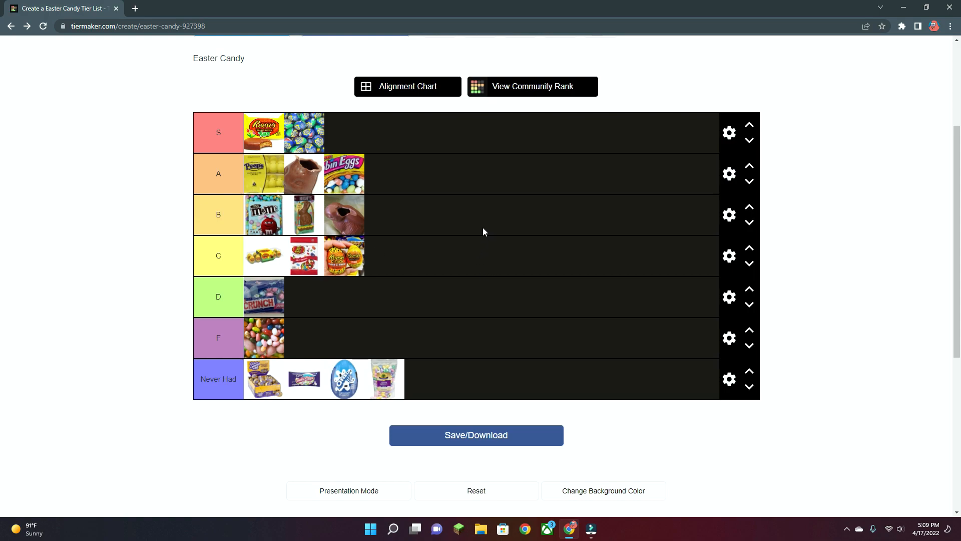
mouse_move(359, 515)
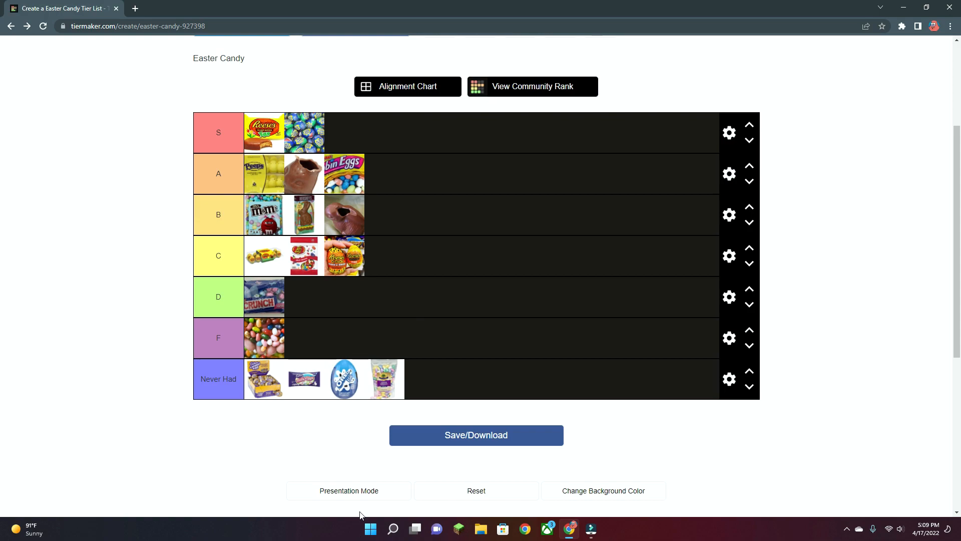
mouse_move(250, 5)
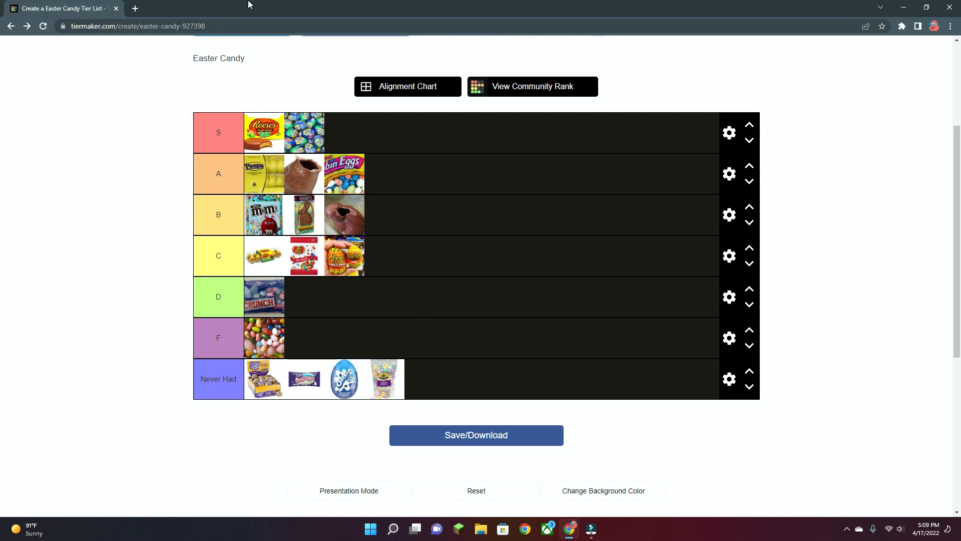
mouse_move(530, 50)
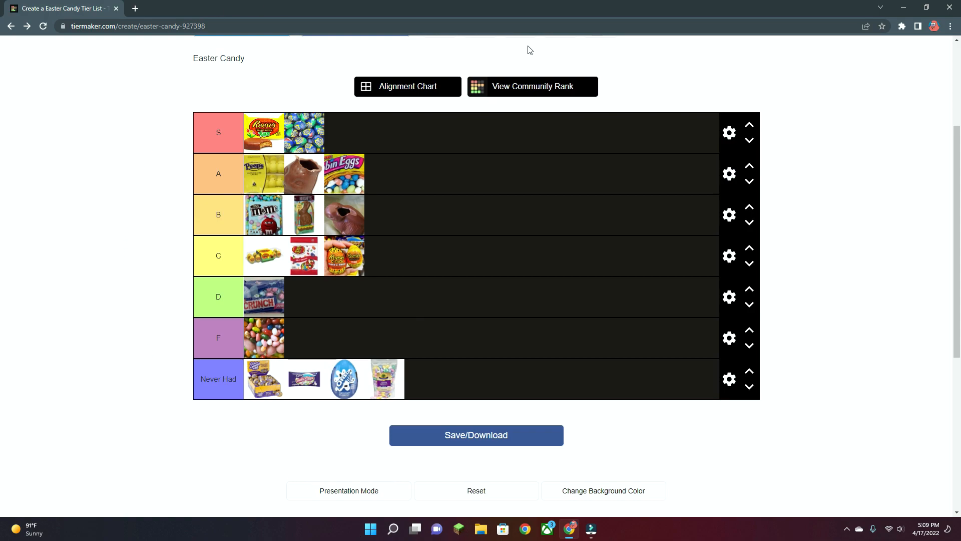